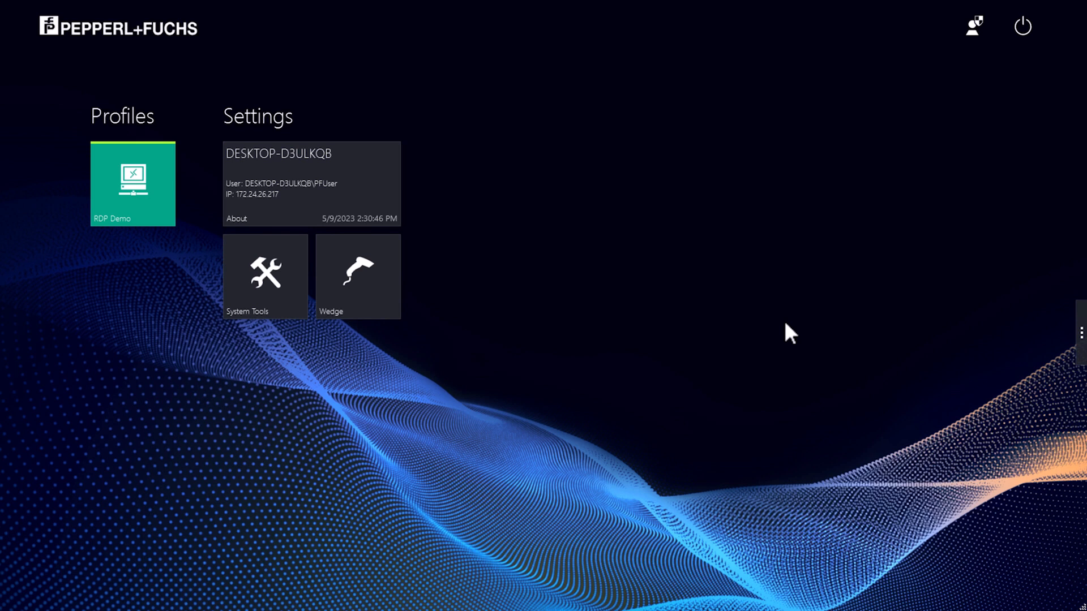
{"action": "mouse_move", "coordinate": [262, 146]}
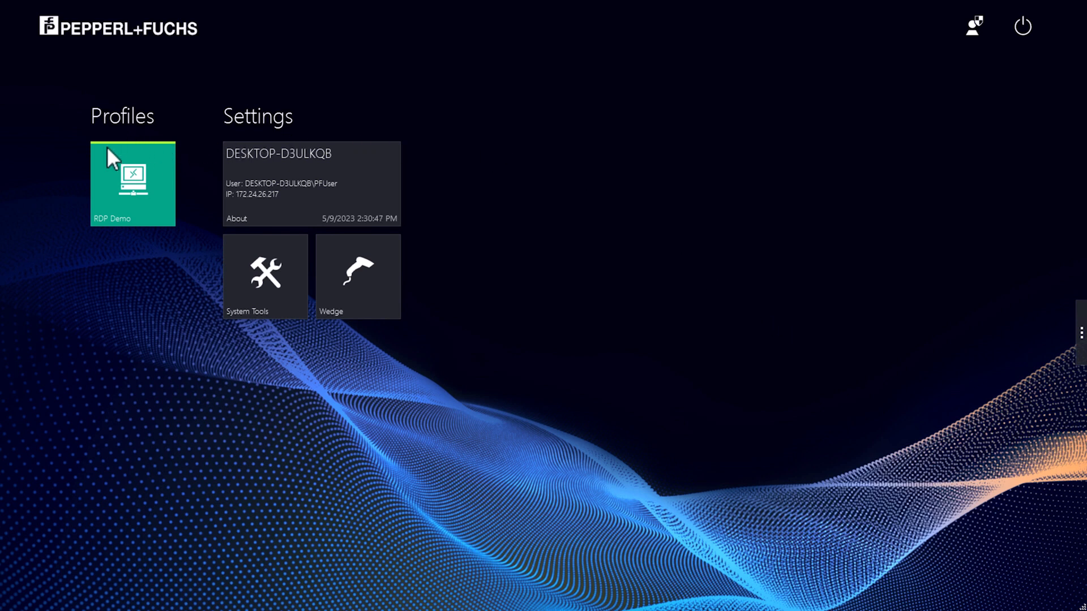
{"action": "mouse_move", "coordinate": [173, 174]}
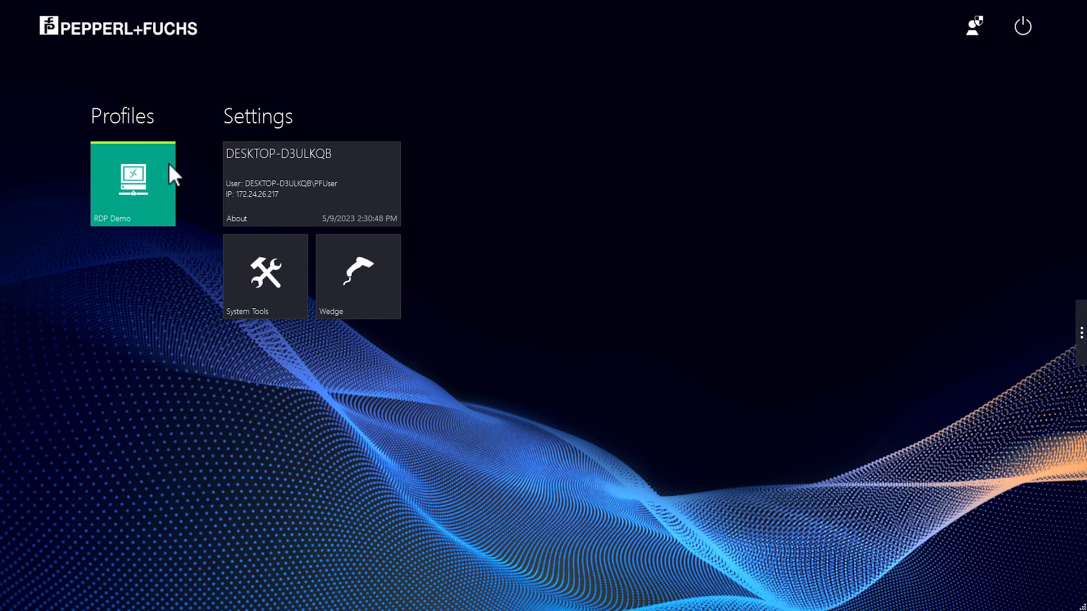
{"action": "mouse_move", "coordinate": [137, 256]}
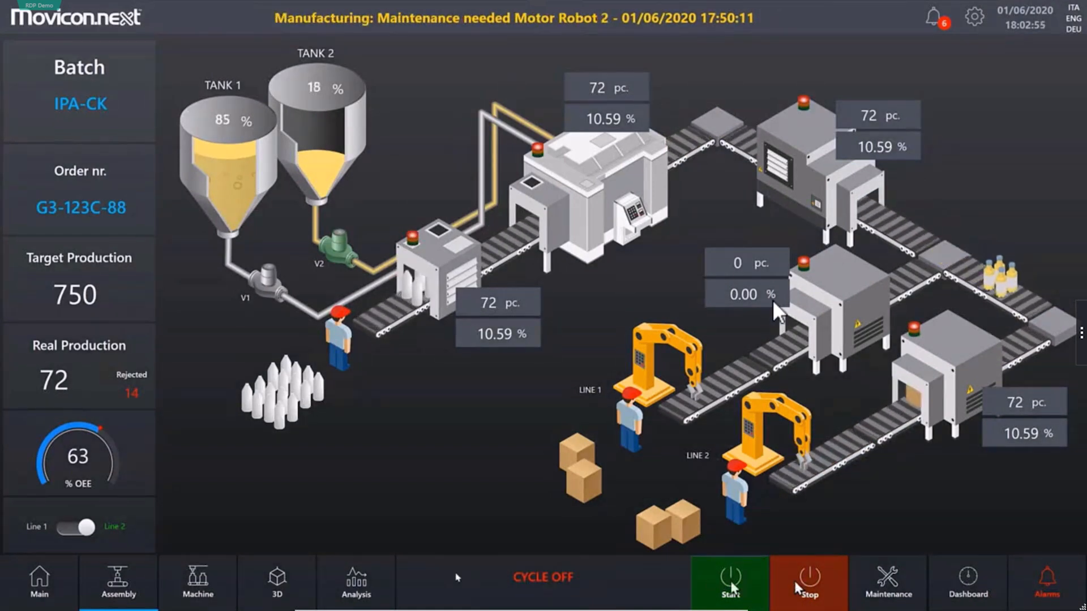
- Start the HMI production cycle, close the remote session, and log in as administrator
{"action": "left_click", "coordinate": [77, 528]}
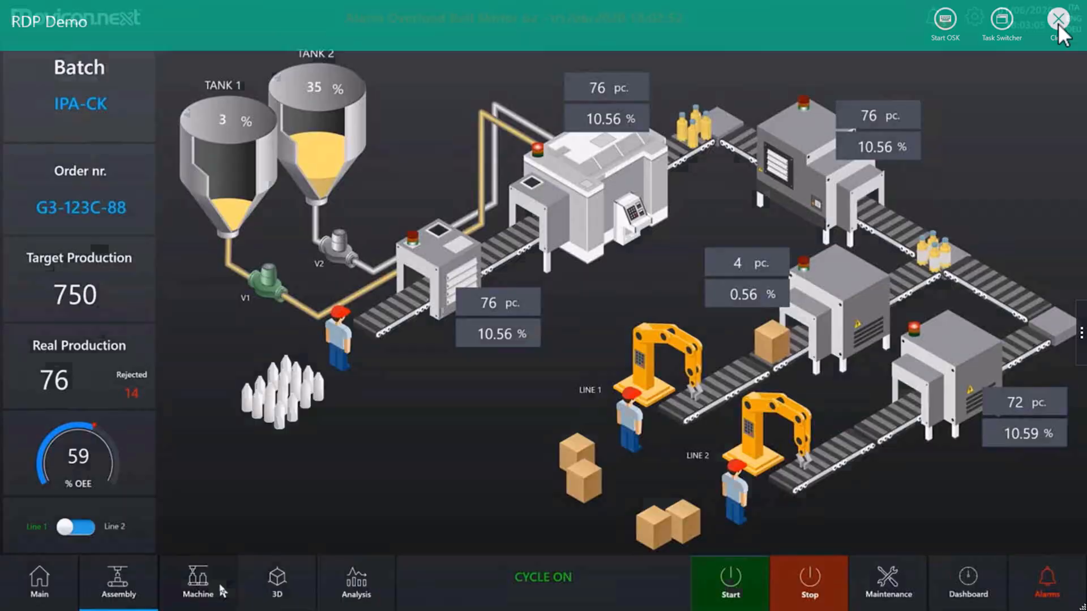
{"action": "left_click", "coordinate": [1056, 19]}
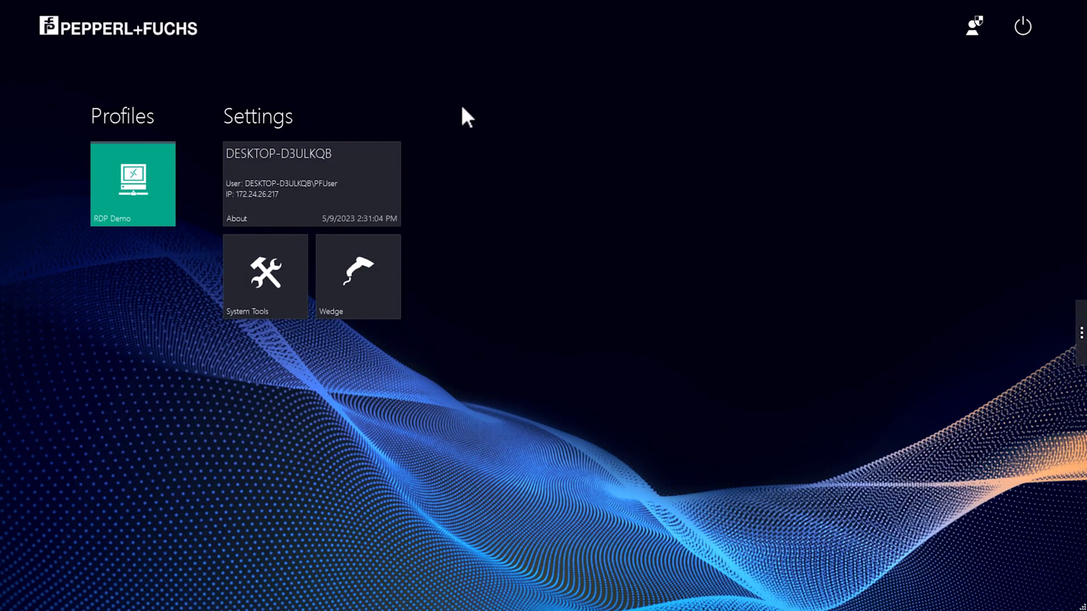
{"action": "mouse_move", "coordinate": [208, 172]}
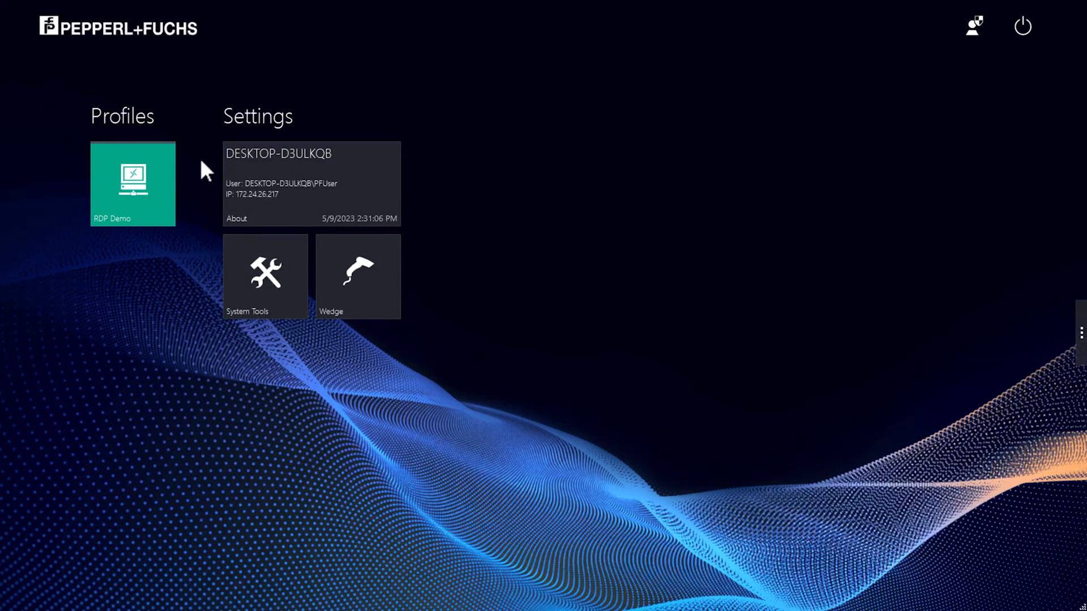
{"action": "mouse_move", "coordinate": [941, 179]}
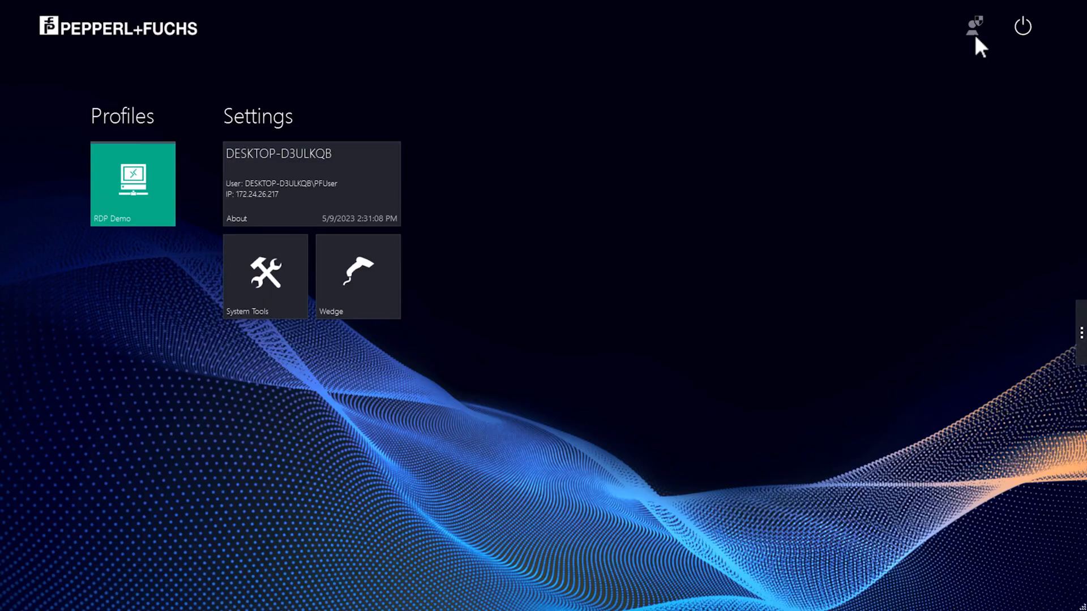
{"action": "left_click", "coordinate": [974, 26]}
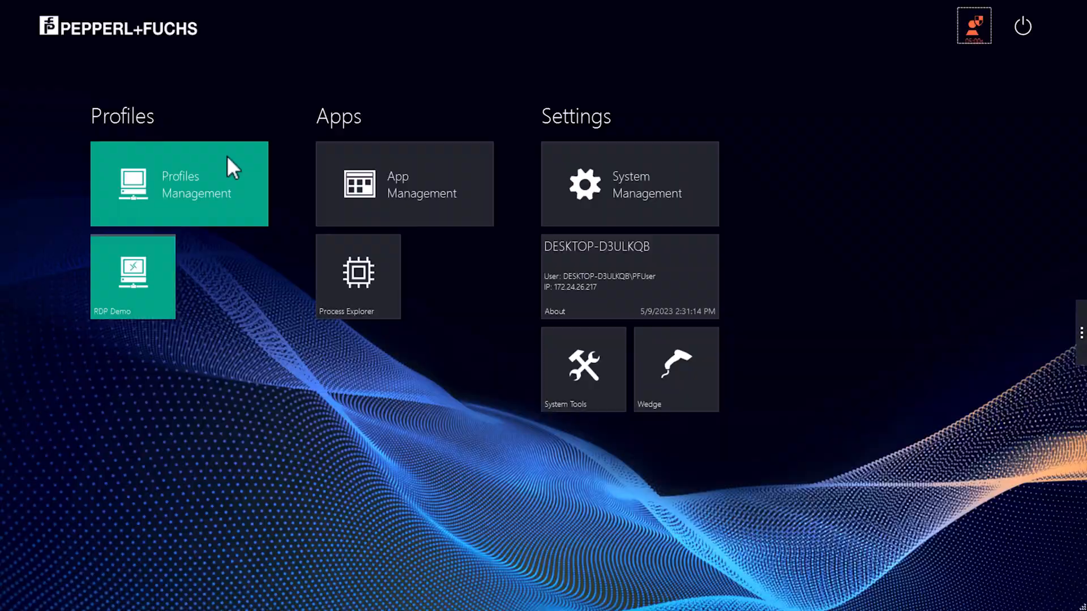
- Delete the RDP Demo profile in Profiles Management and begin a new profile
{"action": "left_click", "coordinate": [179, 183]}
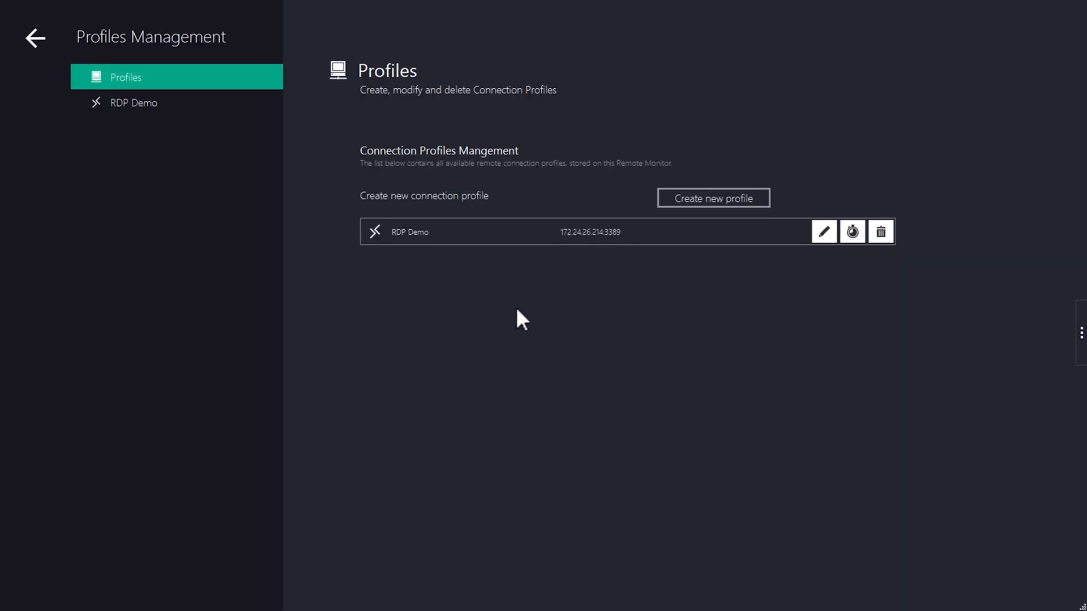
{"action": "mouse_move", "coordinate": [363, 251]}
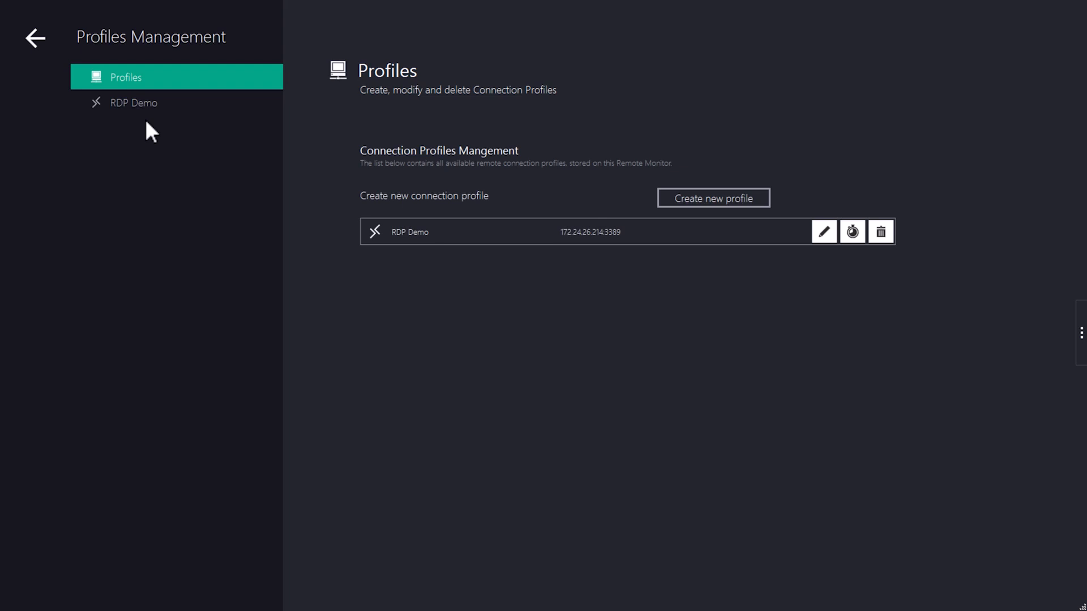
{"action": "mouse_move", "coordinate": [881, 231]}
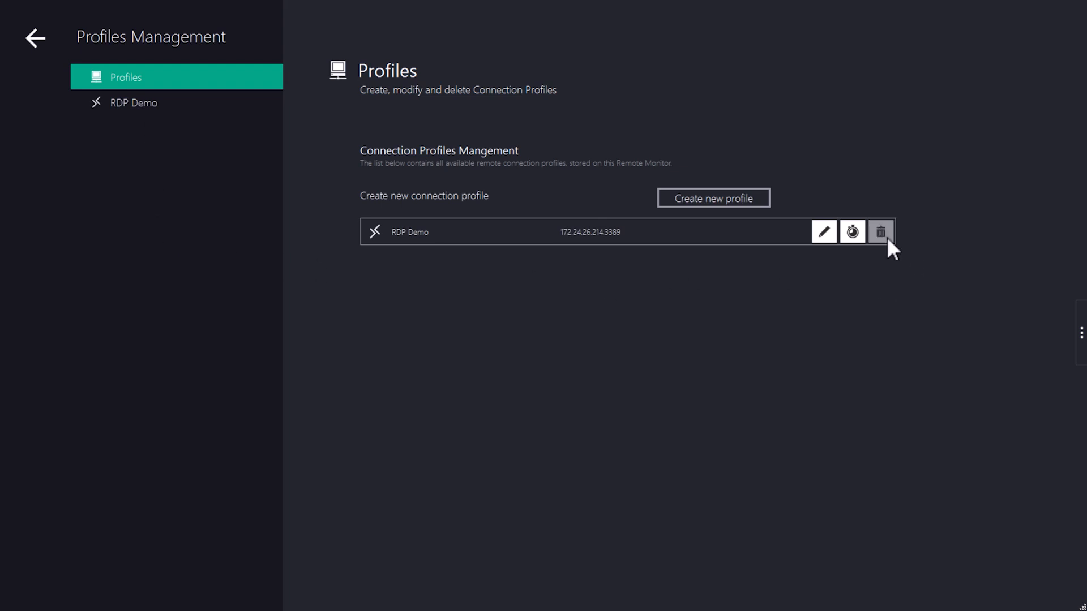
{"action": "left_click", "coordinate": [881, 231]}
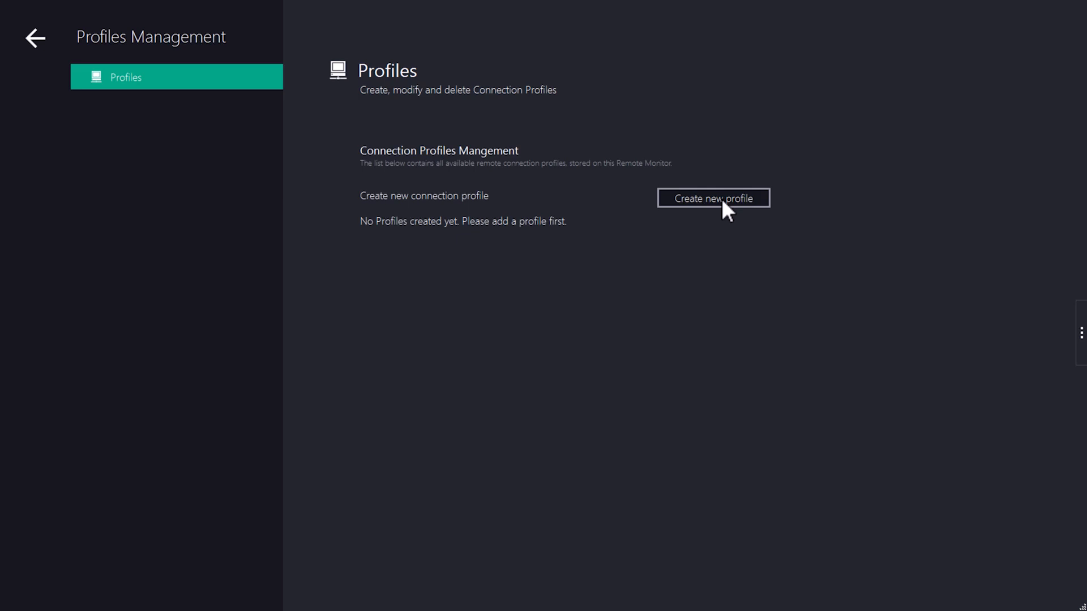
{"action": "left_click", "coordinate": [712, 198]}
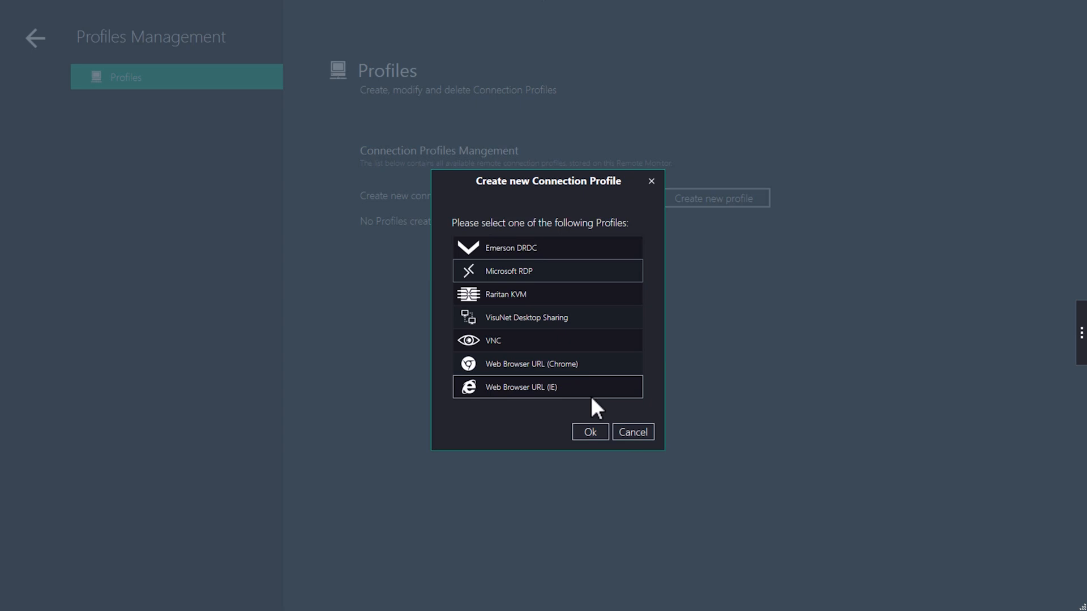
- Create Microsoft RDP profile RDP Demo for host 172.24.26.214, user hmi, then view Profiles
{"action": "left_click", "coordinate": [589, 432]}
{"action": "type", "text": "RDP Demo"}
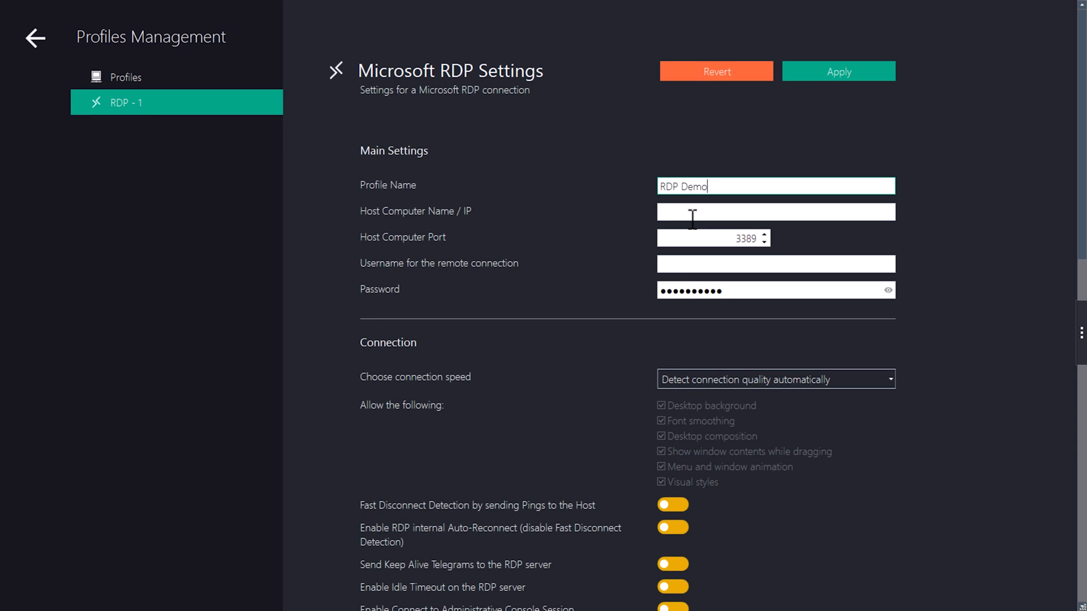
{"action": "type", "text": "172.24.26.2"}
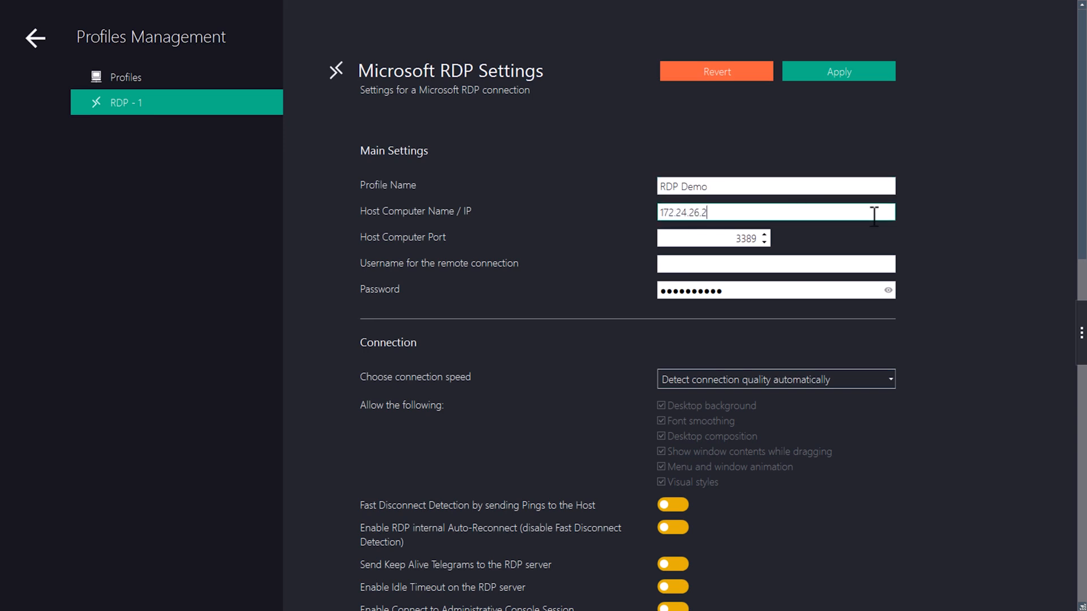
{"action": "type", "text": "hmi"}
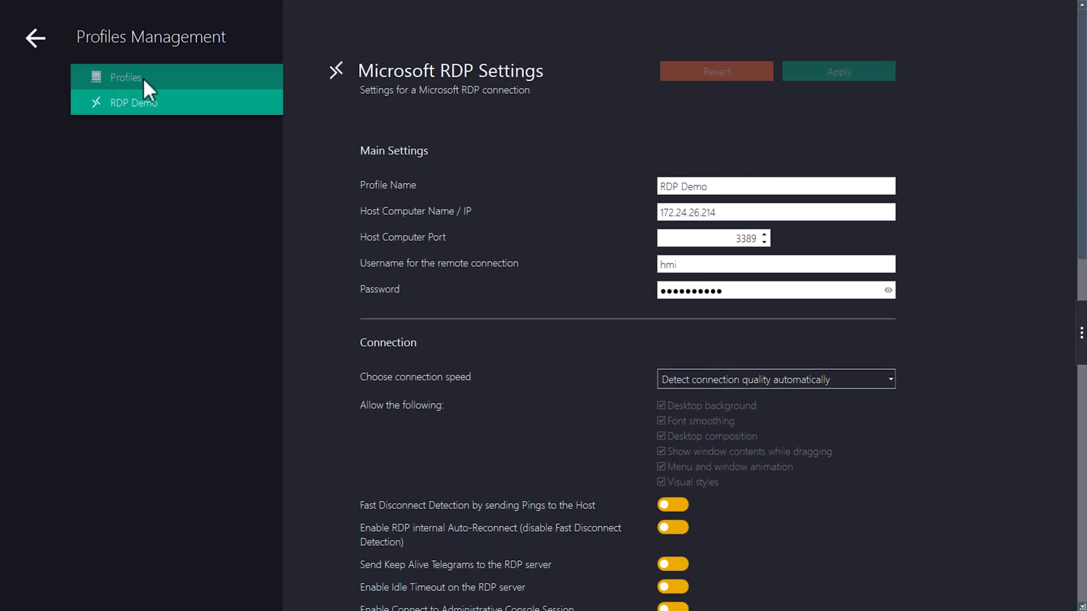
{"action": "left_click", "coordinate": [126, 77]}
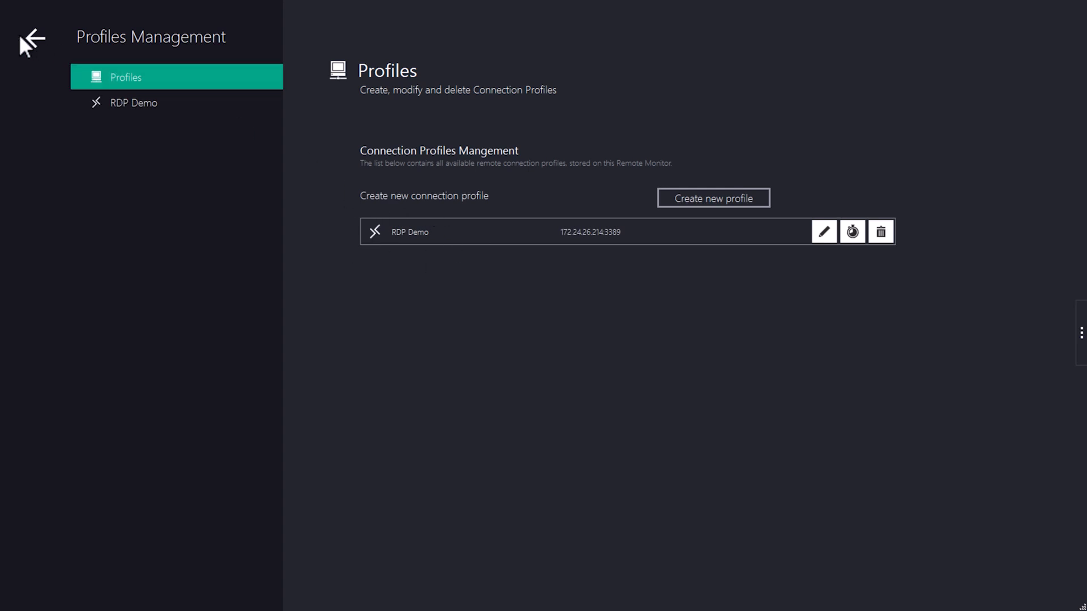
- Launch the RDP Demo session from the home screen, reopen it, then close it
{"action": "left_click", "coordinate": [30, 40]}
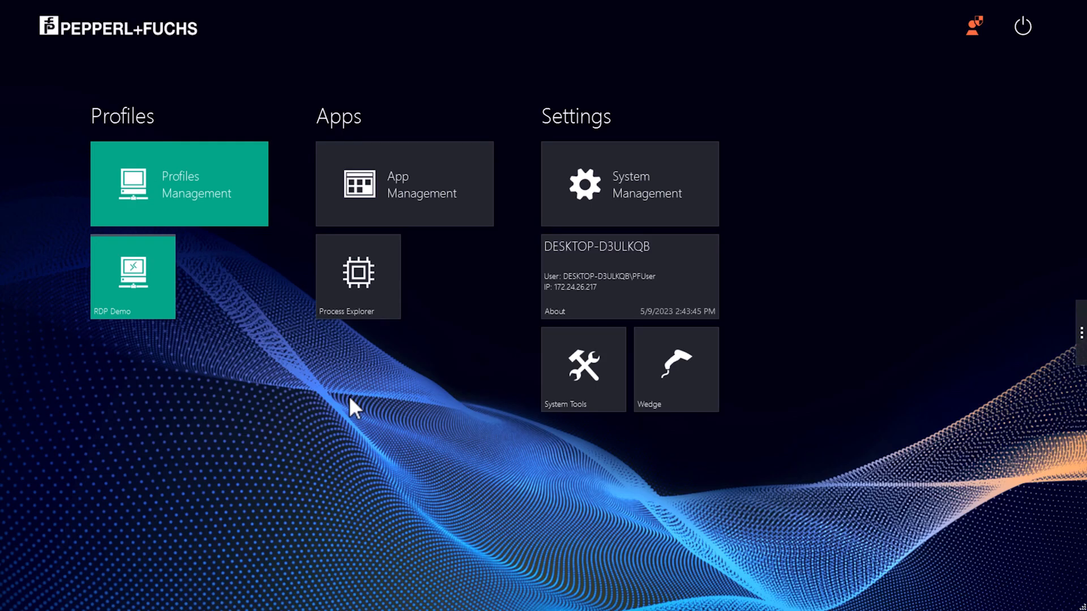
{"action": "left_click", "coordinate": [132, 277]}
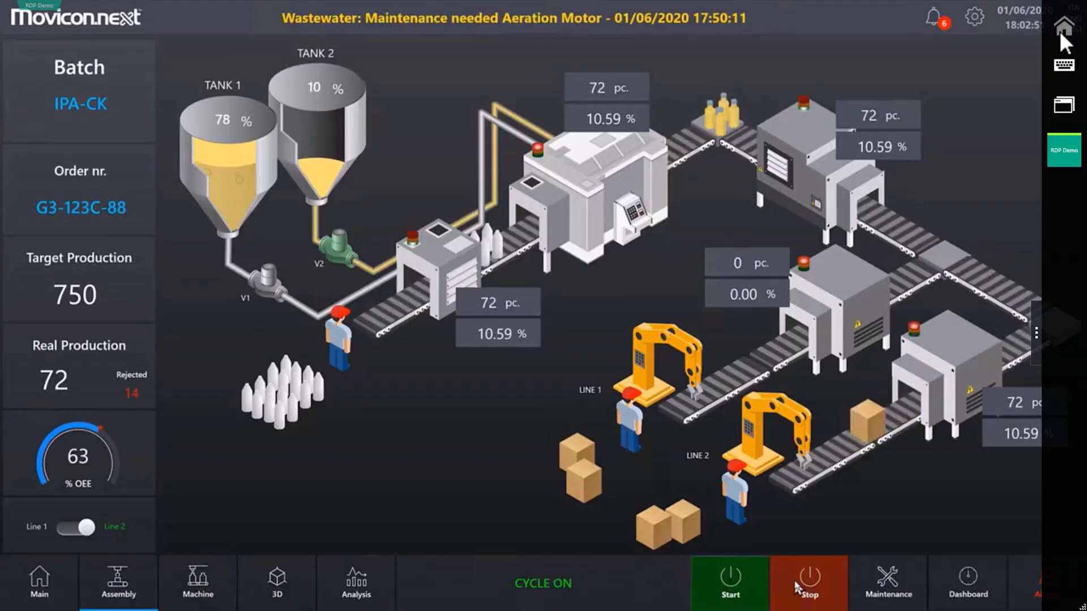
{"action": "left_click", "coordinate": [1065, 27]}
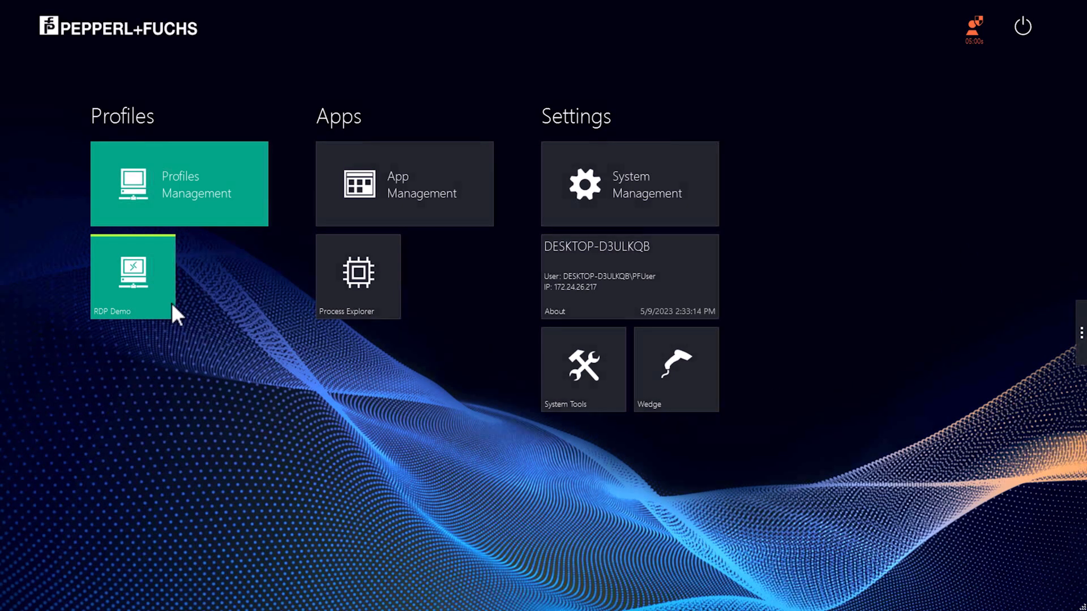
{"action": "left_click", "coordinate": [132, 277]}
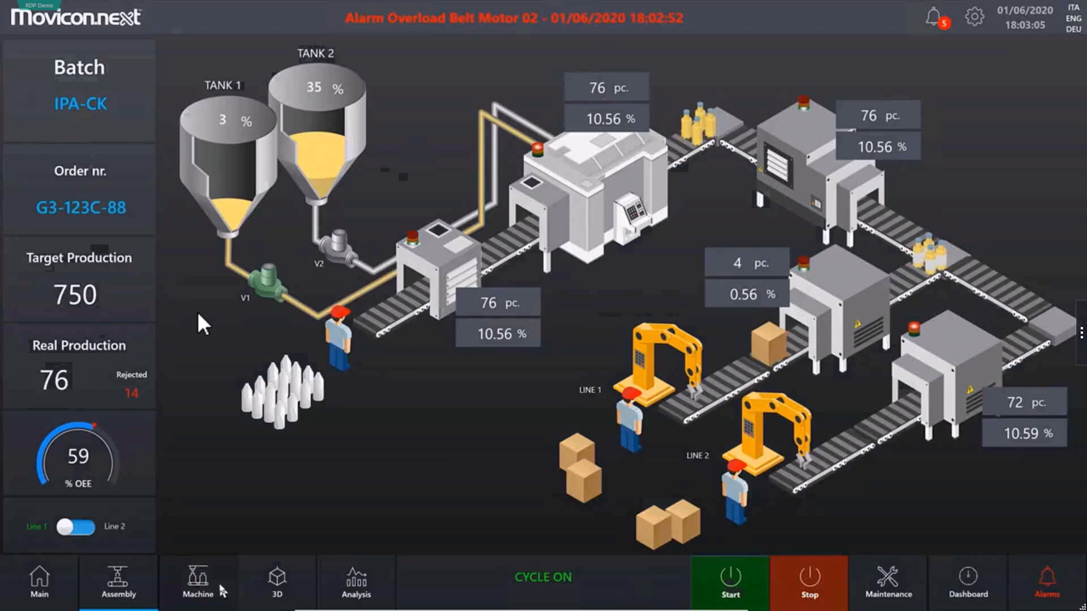
{"action": "left_click", "coordinate": [197, 582]}
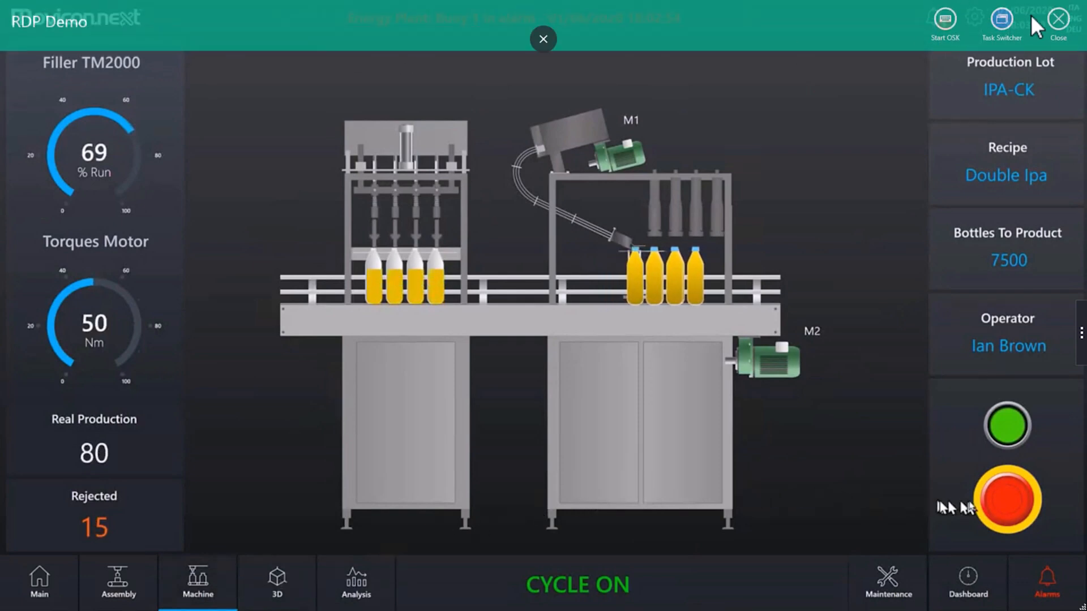
{"action": "left_click", "coordinate": [1057, 21]}
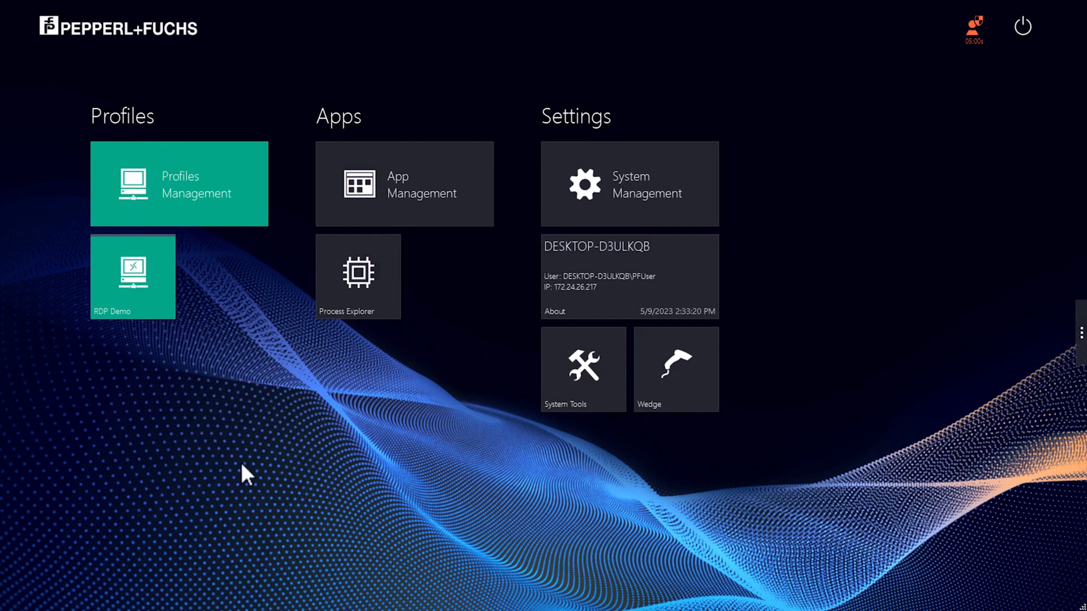
{"action": "mouse_move", "coordinate": [142, 456]}
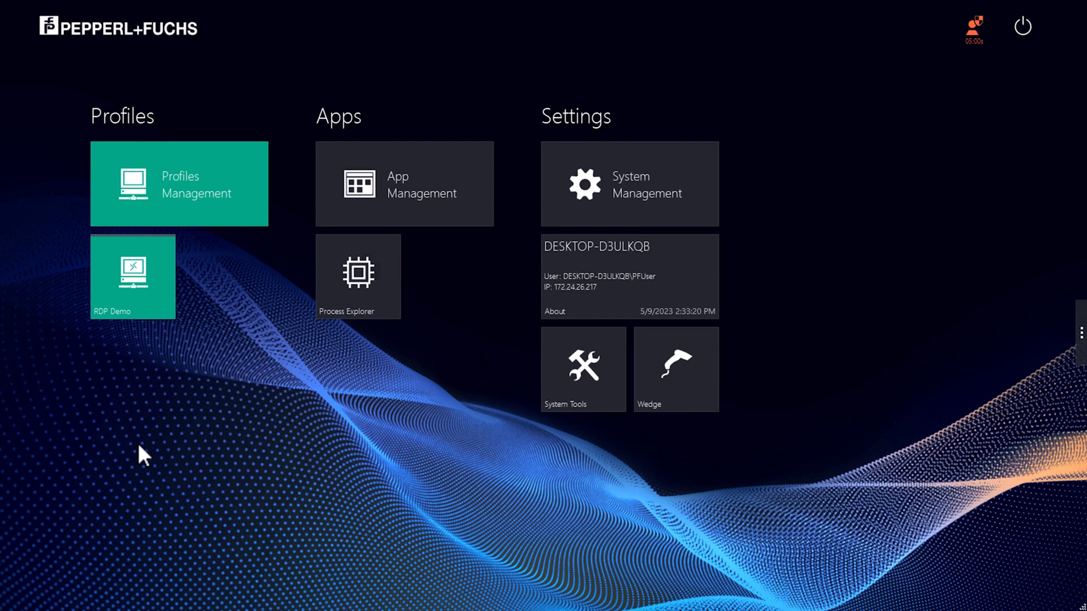
{"action": "mouse_move", "coordinate": [173, 389]}
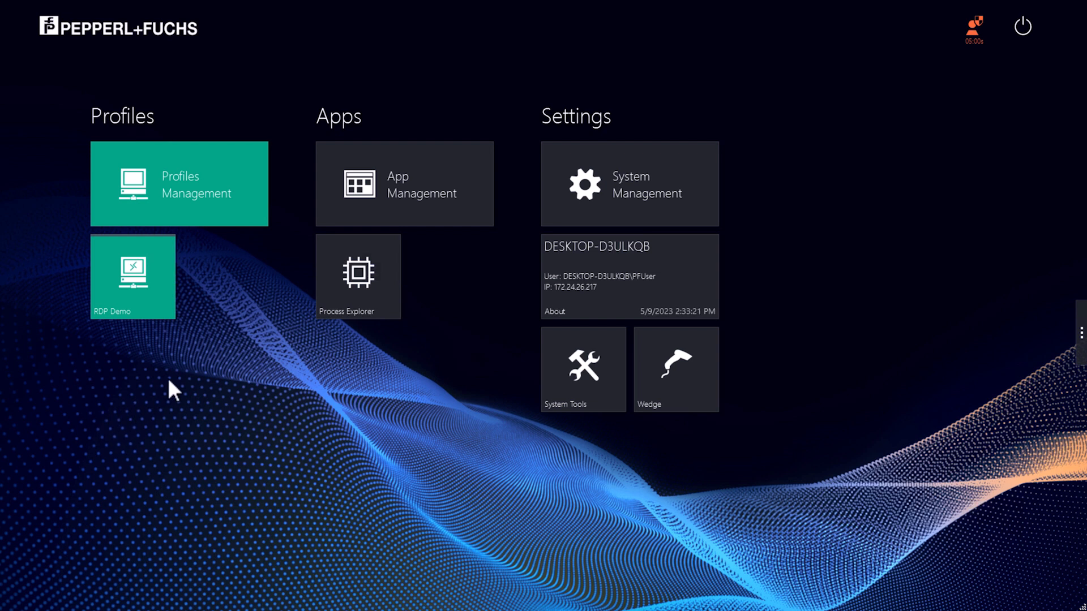
{"action": "mouse_move", "coordinate": [242, 236]}
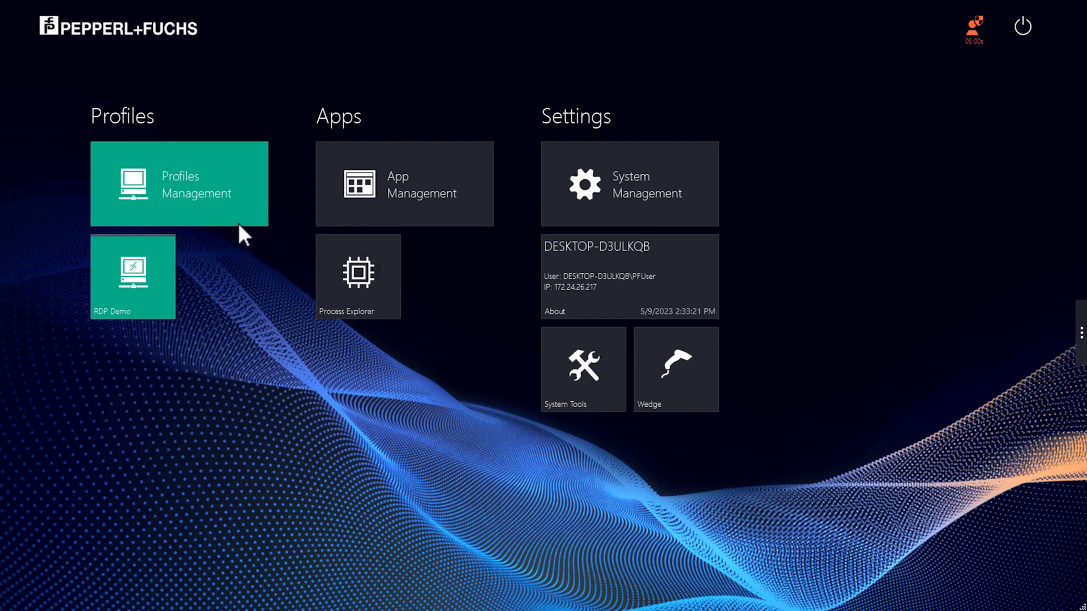
- Enable auto connect with a 0-second delay in RDP Demo's connection features
{"action": "left_click", "coordinate": [179, 183]}
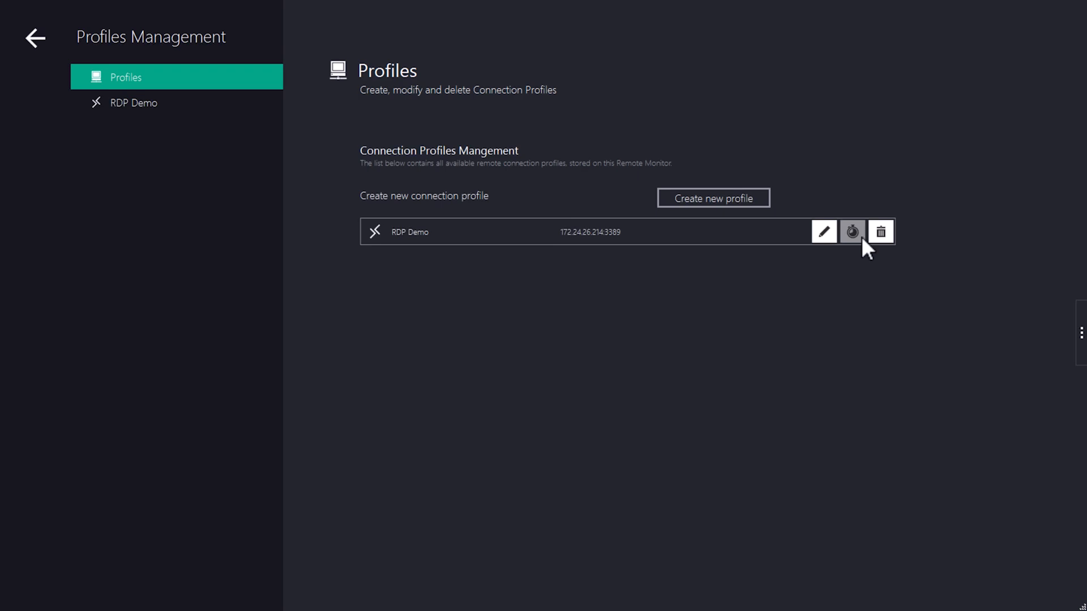
{"action": "left_click", "coordinate": [852, 231]}
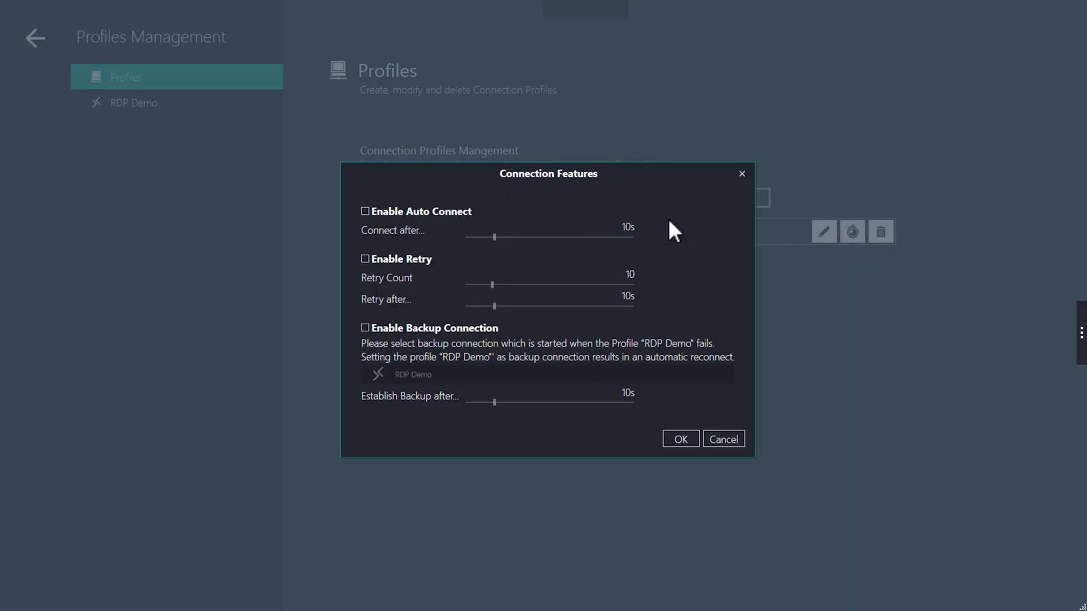
{"action": "mouse_move", "coordinate": [426, 207]}
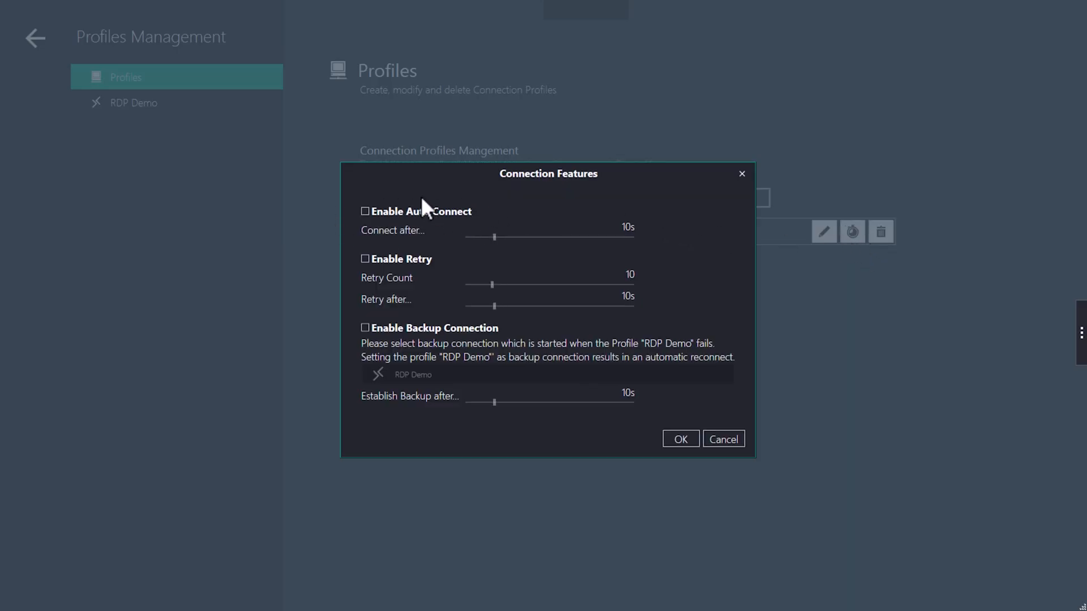
{"action": "left_click", "coordinate": [366, 211]}
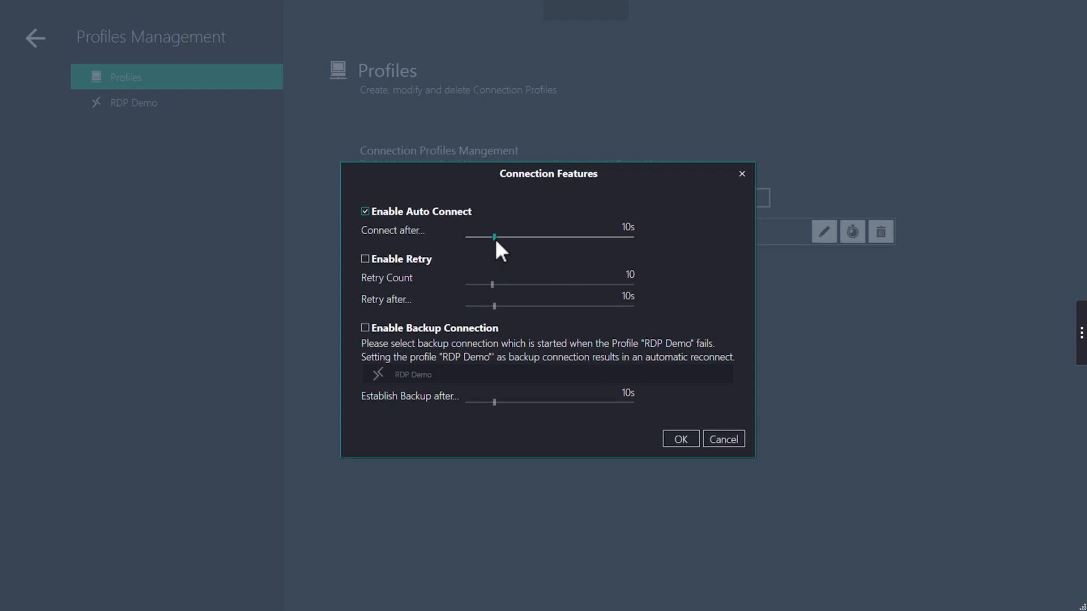
{"action": "left_click_drag", "start_coordinate": [493, 237], "coordinate": [467, 236]}
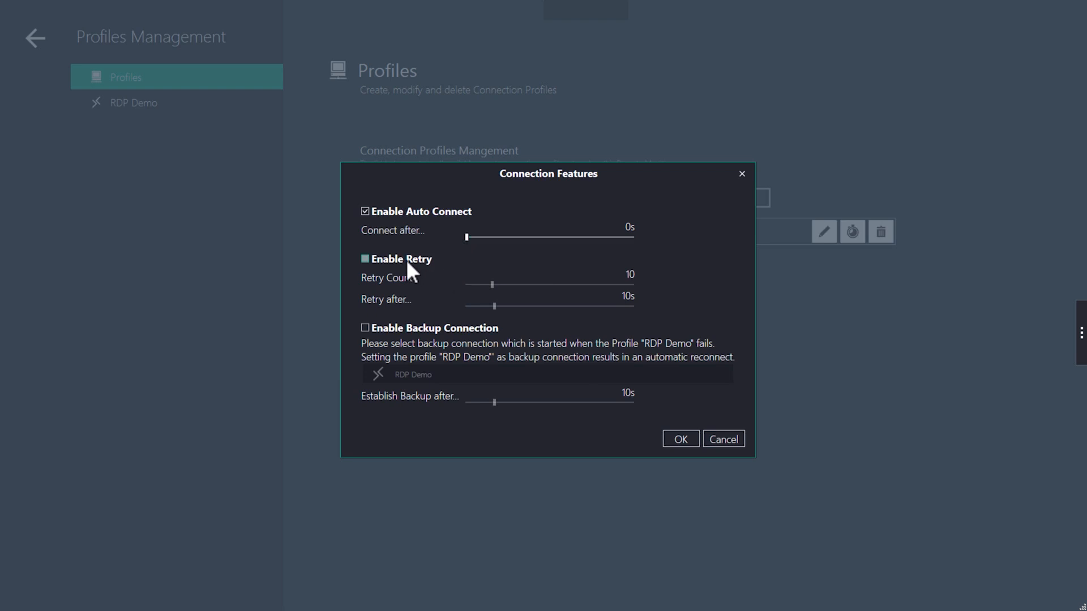
- Enable 8 retries every 12 seconds and a backup connection after 18 seconds
{"action": "left_click", "coordinate": [364, 259]}
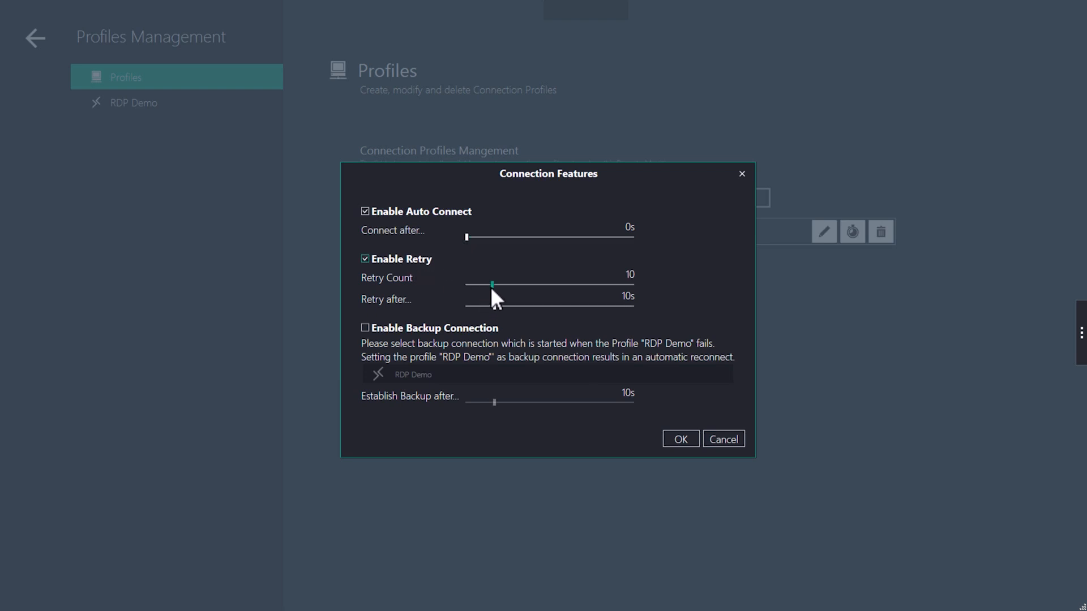
{"action": "left_click_drag", "start_coordinate": [494, 285], "coordinate": [485, 285]}
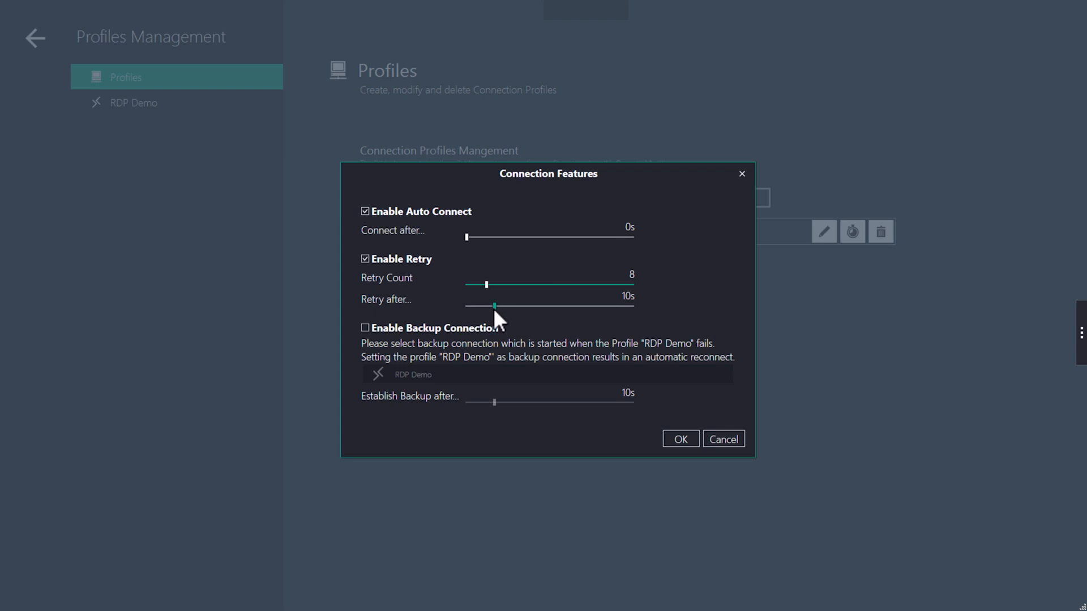
{"action": "left_click_drag", "start_coordinate": [493, 306], "coordinate": [496, 306]}
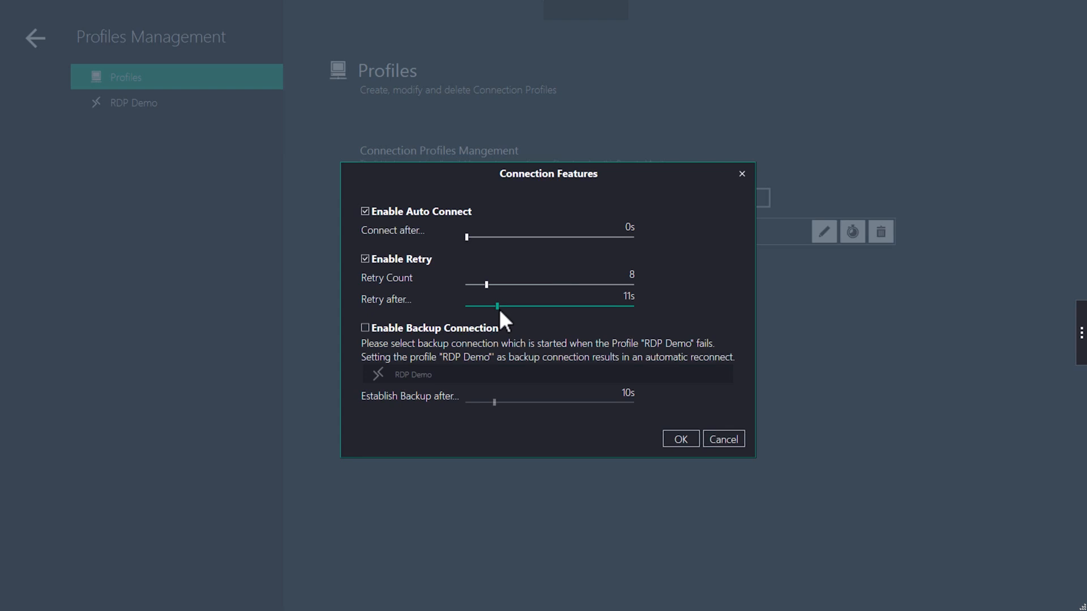
{"action": "left_click_drag", "start_coordinate": [494, 307], "coordinate": [498, 306]}
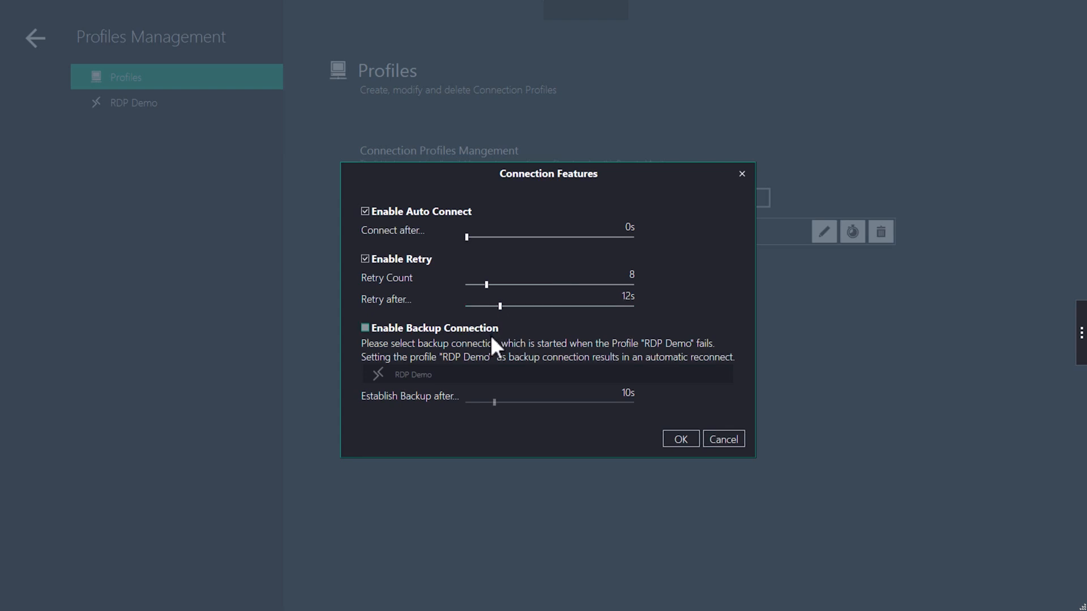
{"action": "left_click", "coordinate": [365, 328]}
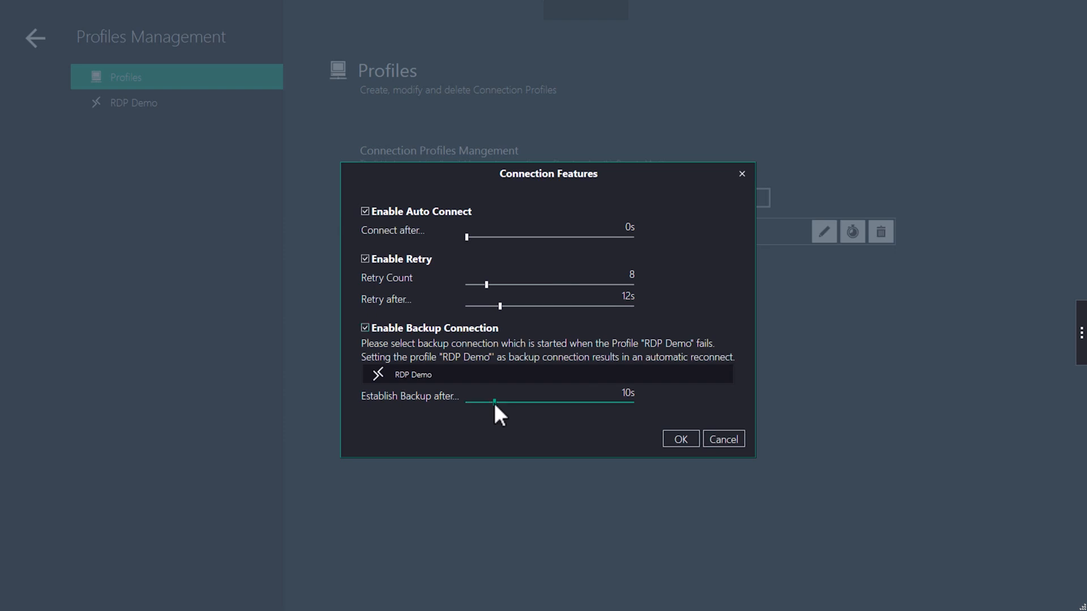
{"action": "left_click_drag", "start_coordinate": [494, 402], "coordinate": [513, 401]}
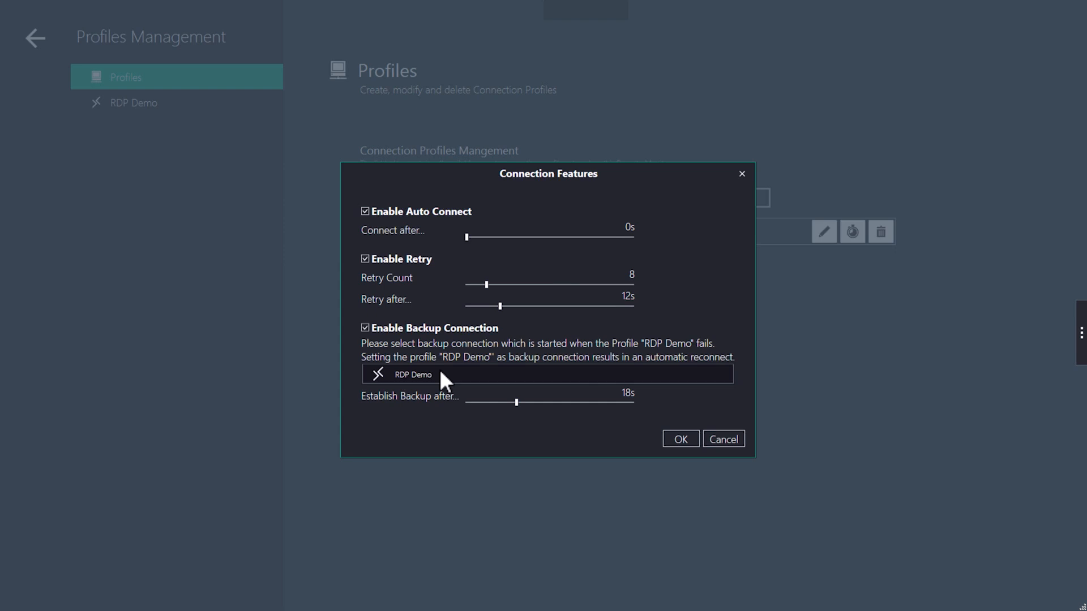
{"action": "mouse_move", "coordinate": [457, 395]}
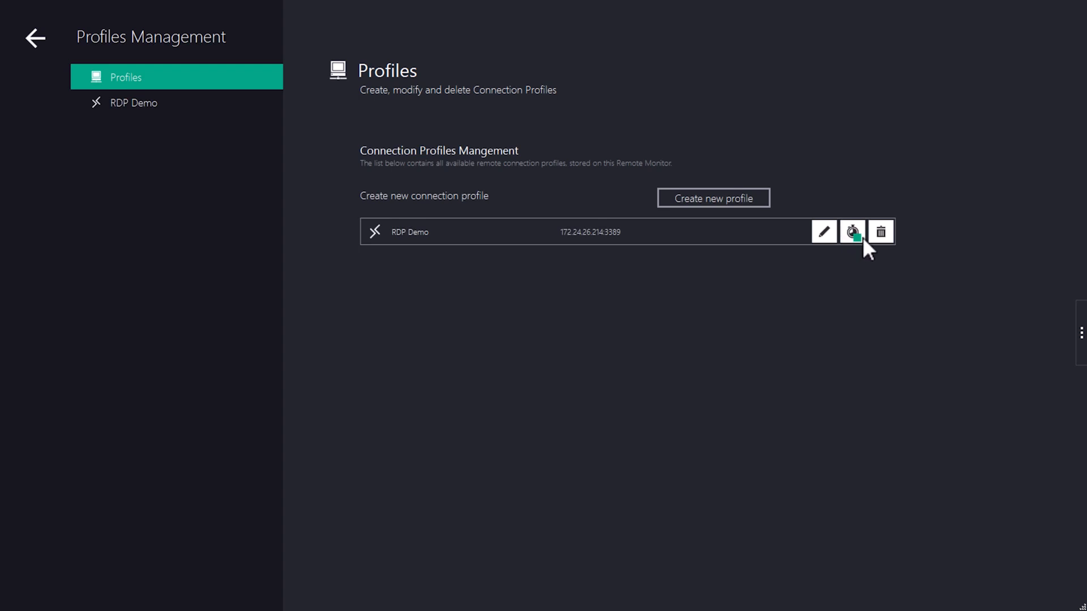
{"action": "mouse_move", "coordinate": [766, 220]}
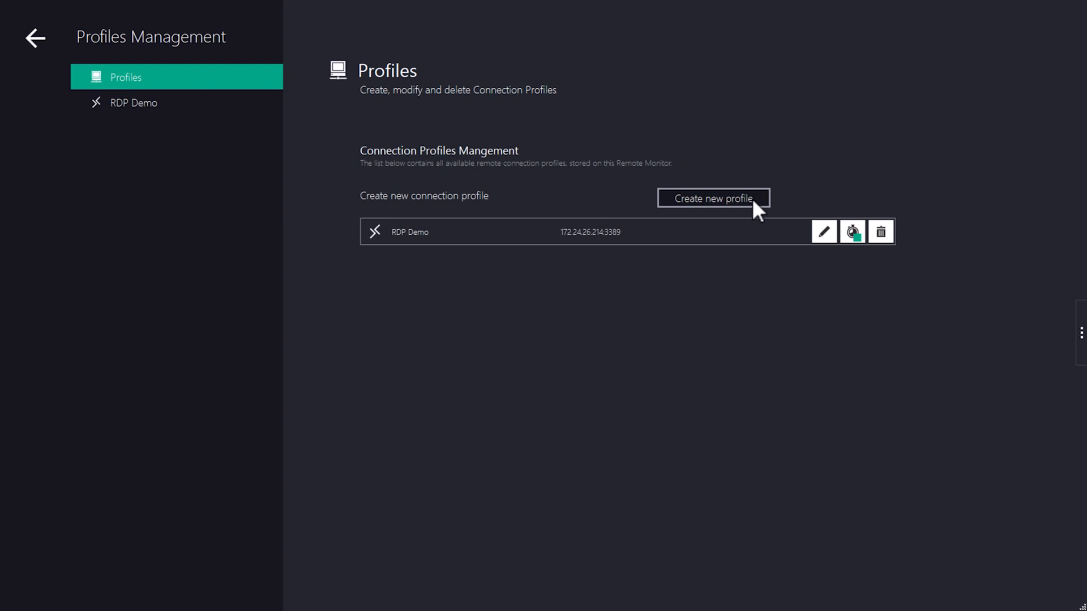
{"action": "mouse_move", "coordinate": [764, 211]}
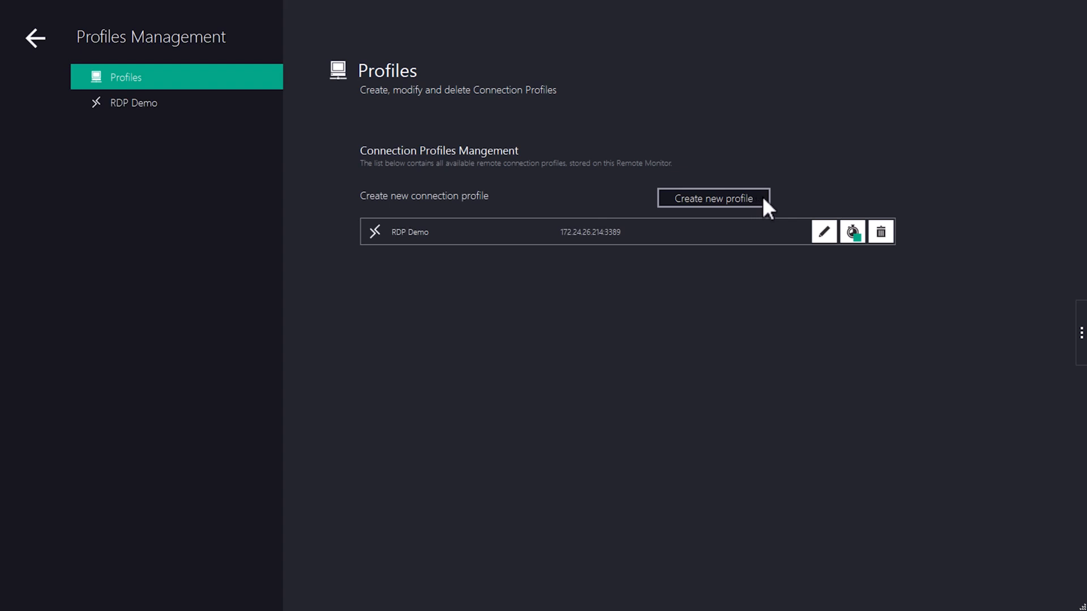
- Choose Web Browser URL (Chrome) as the new profile type and confirm, creating Chrome - 1
{"action": "left_click", "coordinate": [713, 199]}
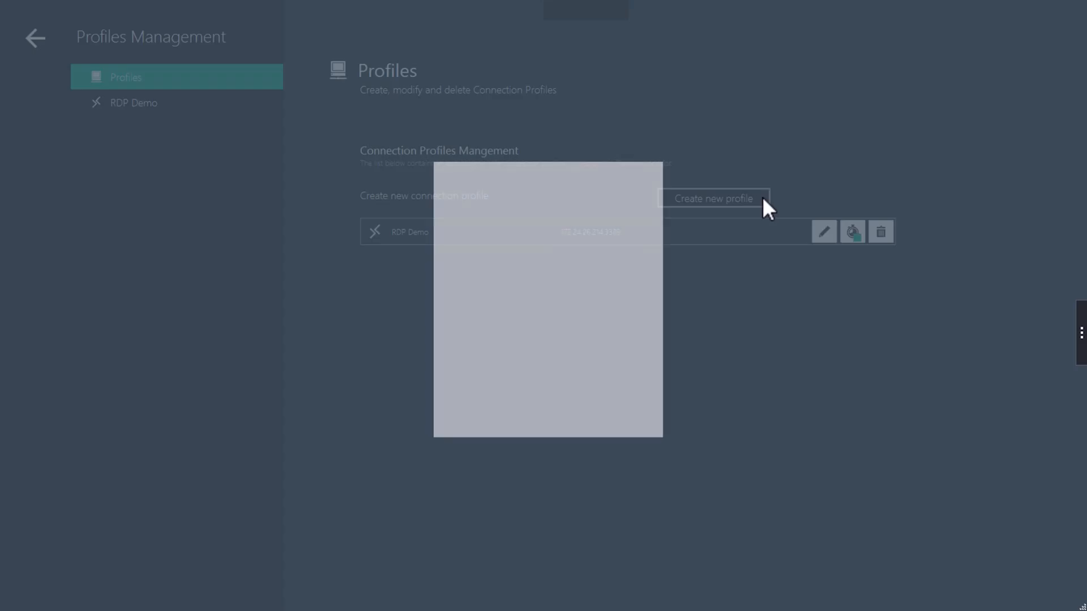
{"action": "left_click", "coordinate": [714, 198]}
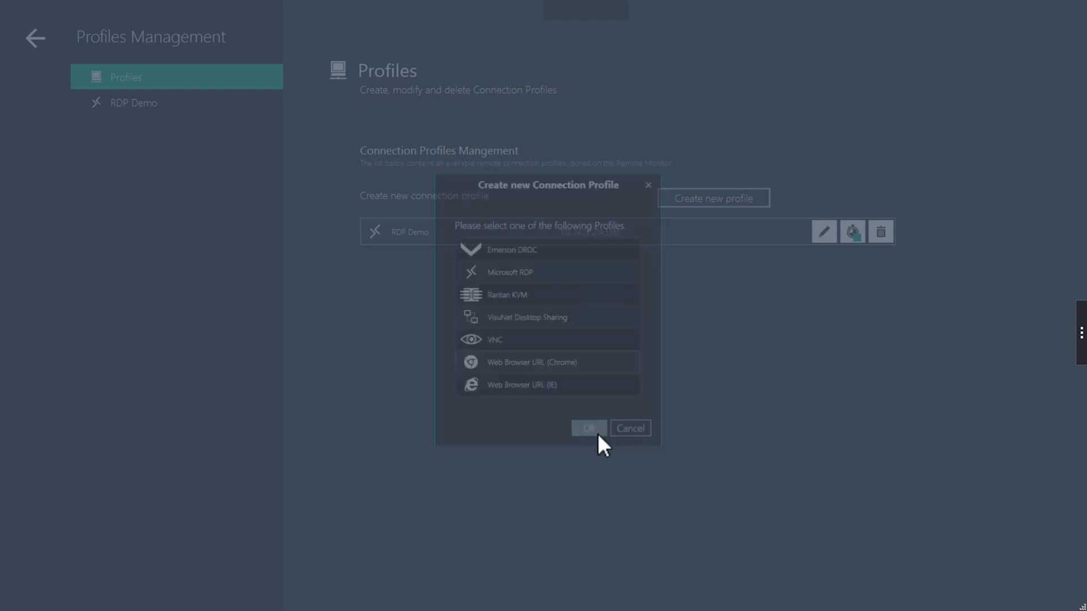
{"action": "left_click", "coordinate": [588, 428]}
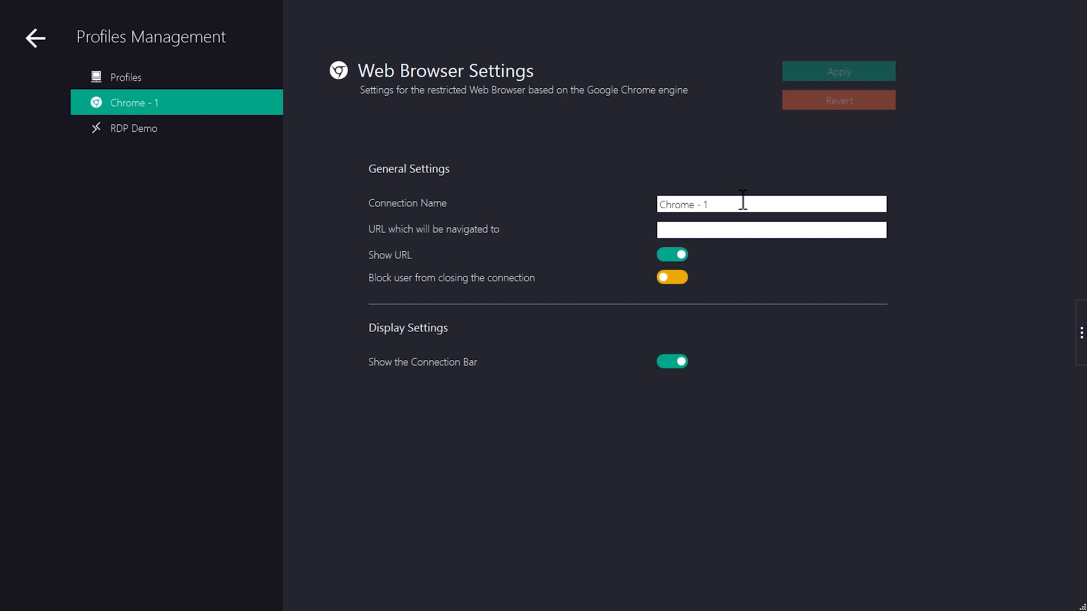
- Save the profile as Chrome Demo opening pepperl-fuchs.com, then return to Profiles
{"action": "key", "text": "BackSpace"}
{"action": "type", "text": "Demo"}
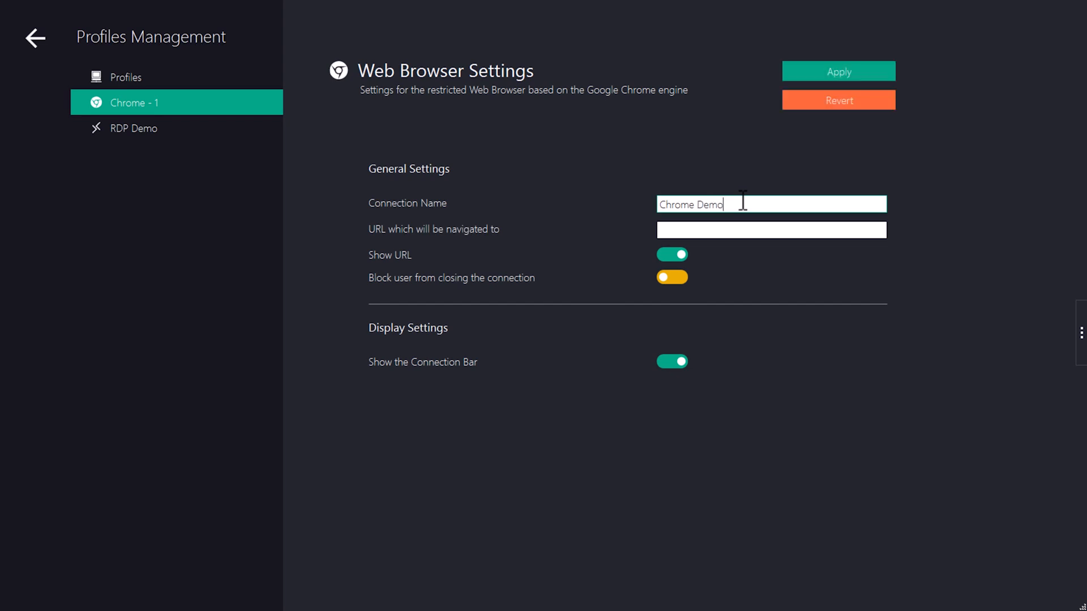
{"action": "left_click", "coordinate": [771, 229]}
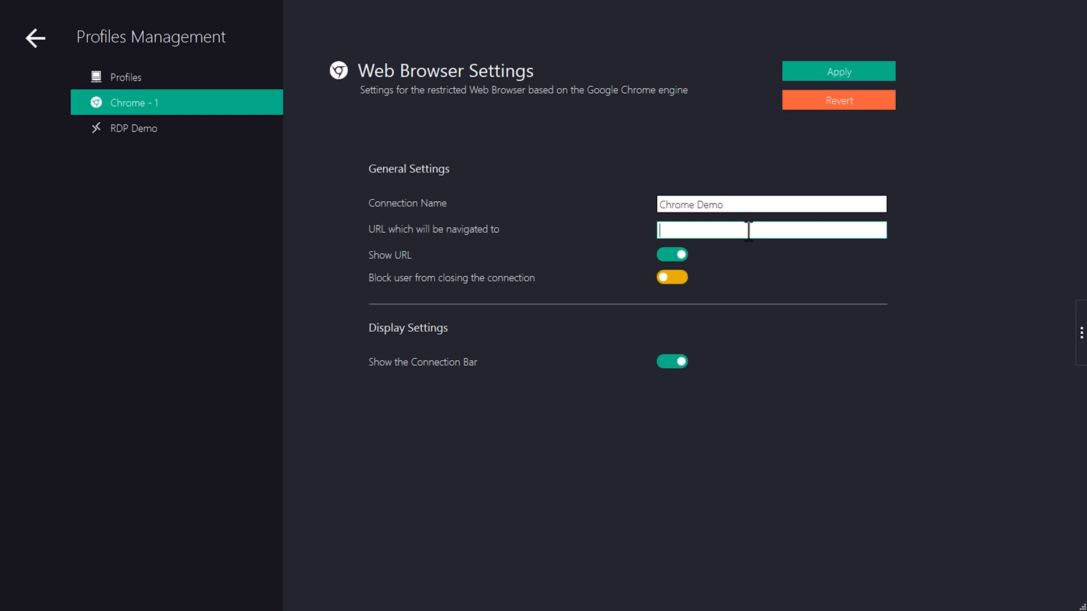
{"action": "type", "text": "pepperl"}
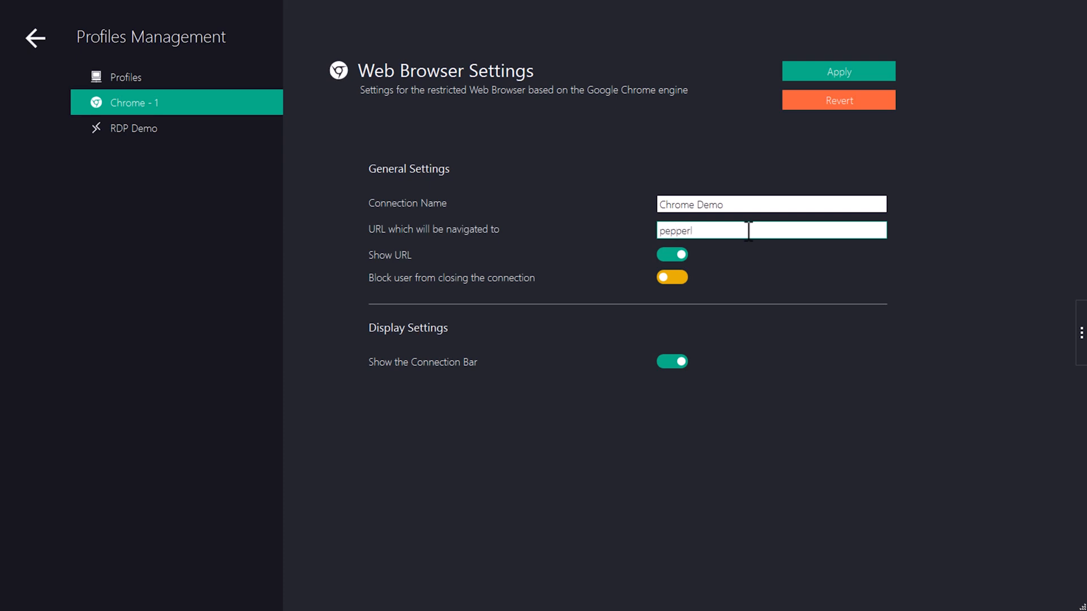
{"action": "type", "text": "-fuchs"}
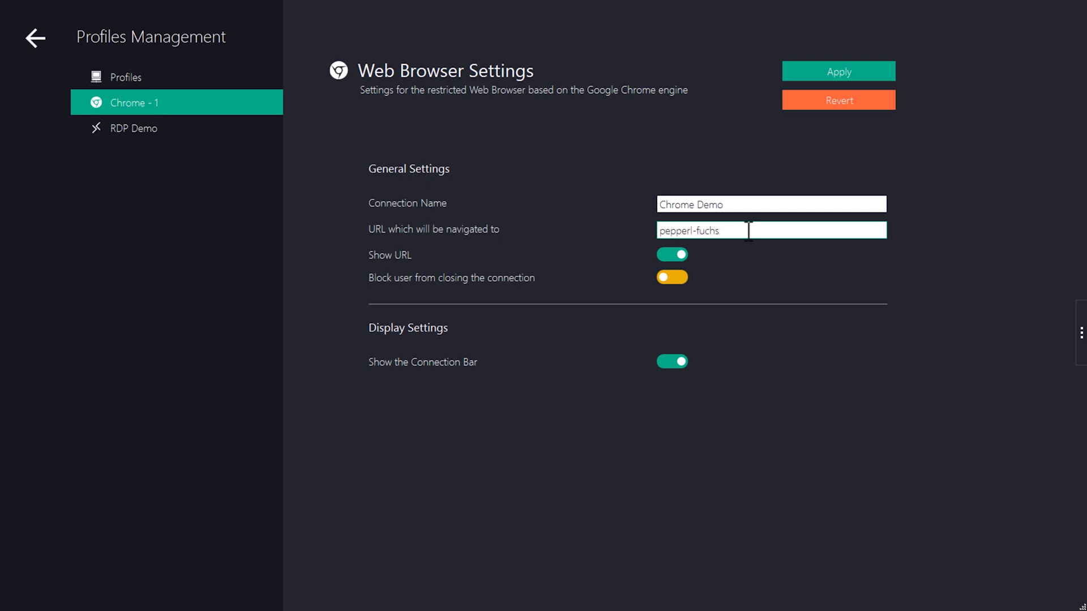
{"action": "type", "text": ".com"}
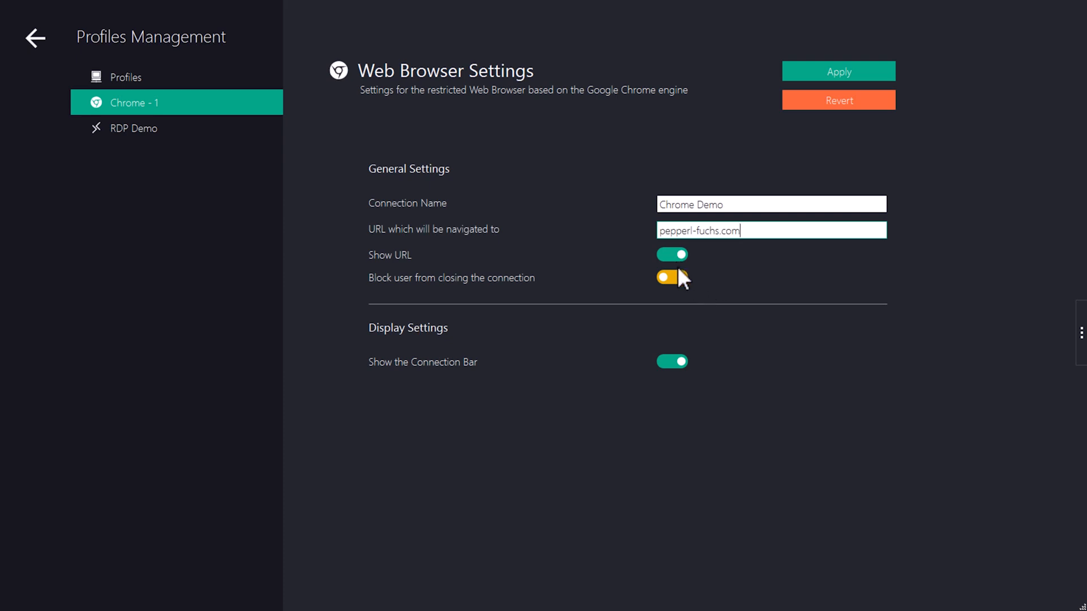
{"action": "mouse_move", "coordinate": [702, 368]}
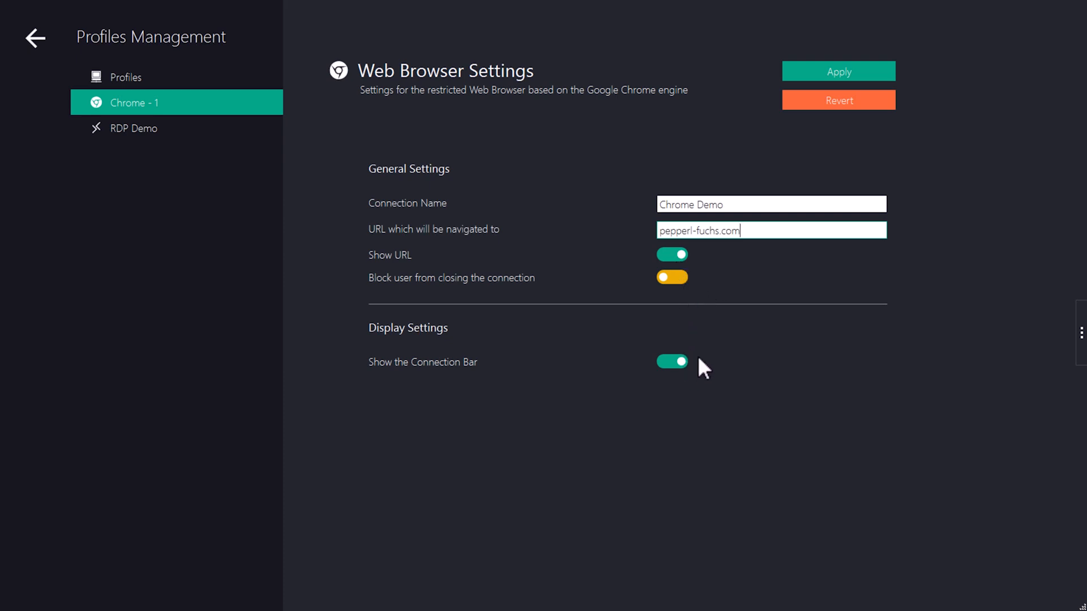
{"action": "left_click", "coordinate": [837, 71]}
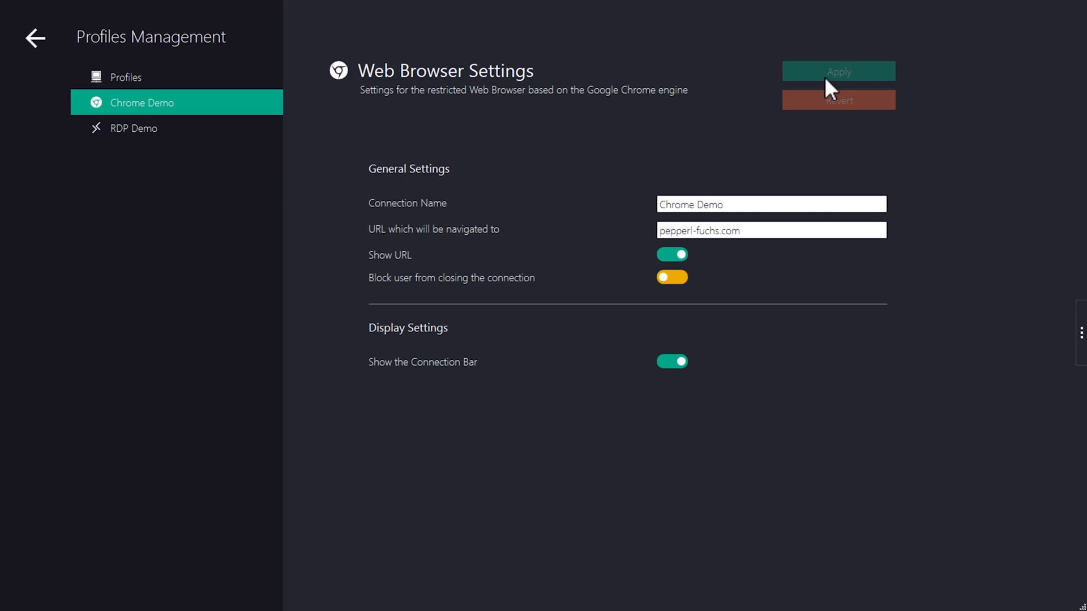
{"action": "mouse_move", "coordinate": [135, 142]}
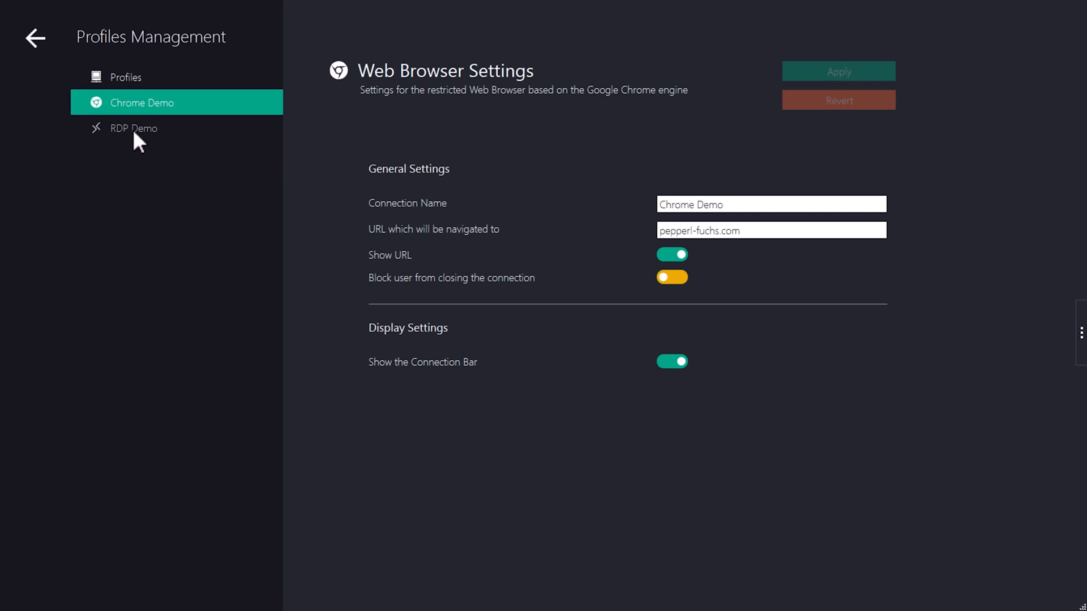
{"action": "left_click", "coordinate": [126, 77]}
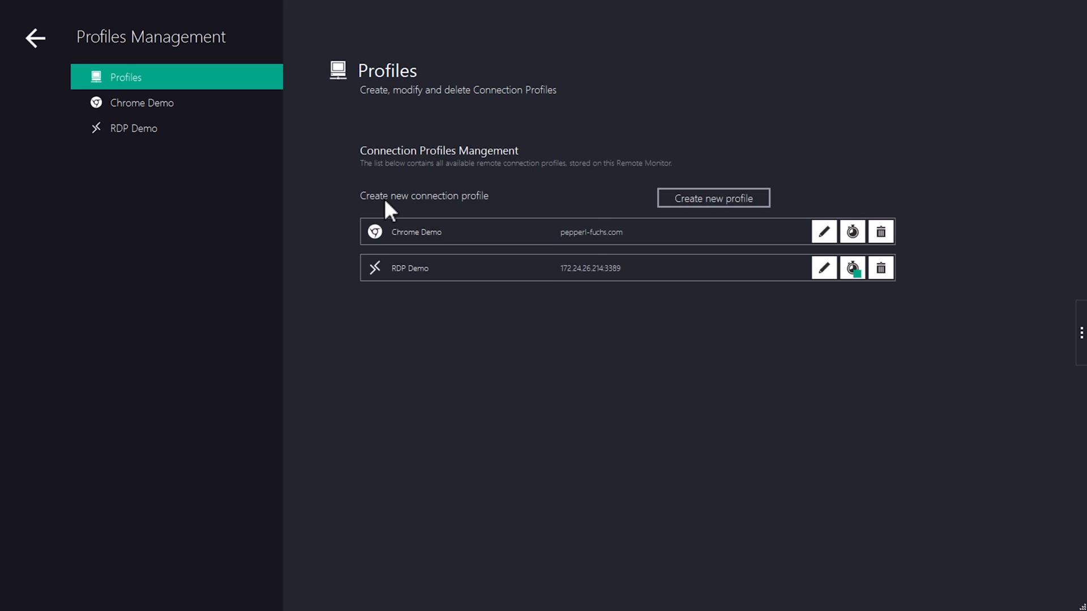
{"action": "mouse_move", "coordinate": [852, 231]}
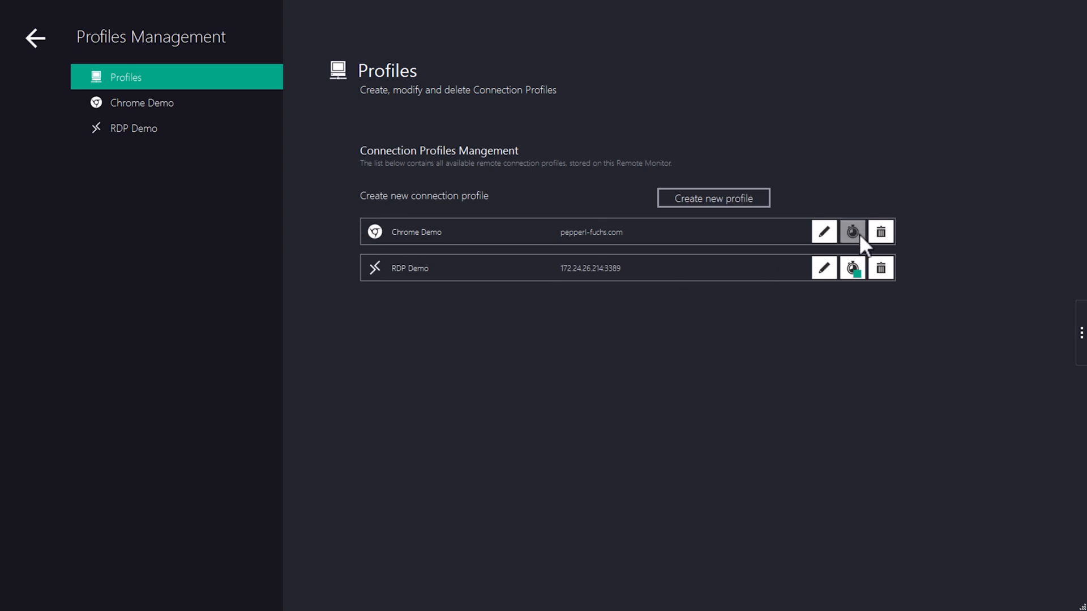
{"action": "mouse_move", "coordinate": [54, 68]}
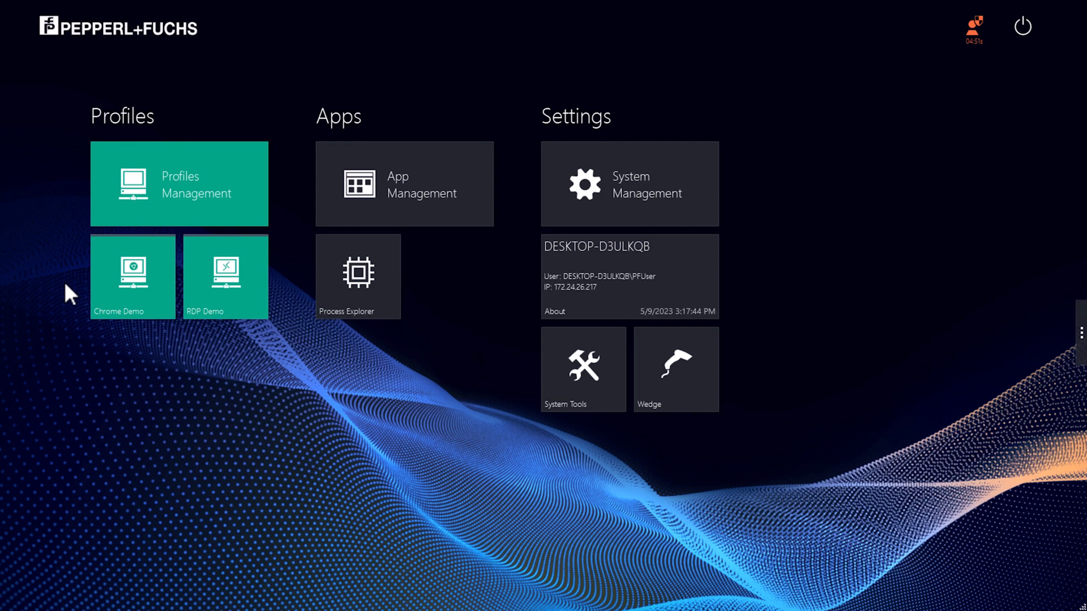
{"action": "mouse_move", "coordinate": [156, 287]}
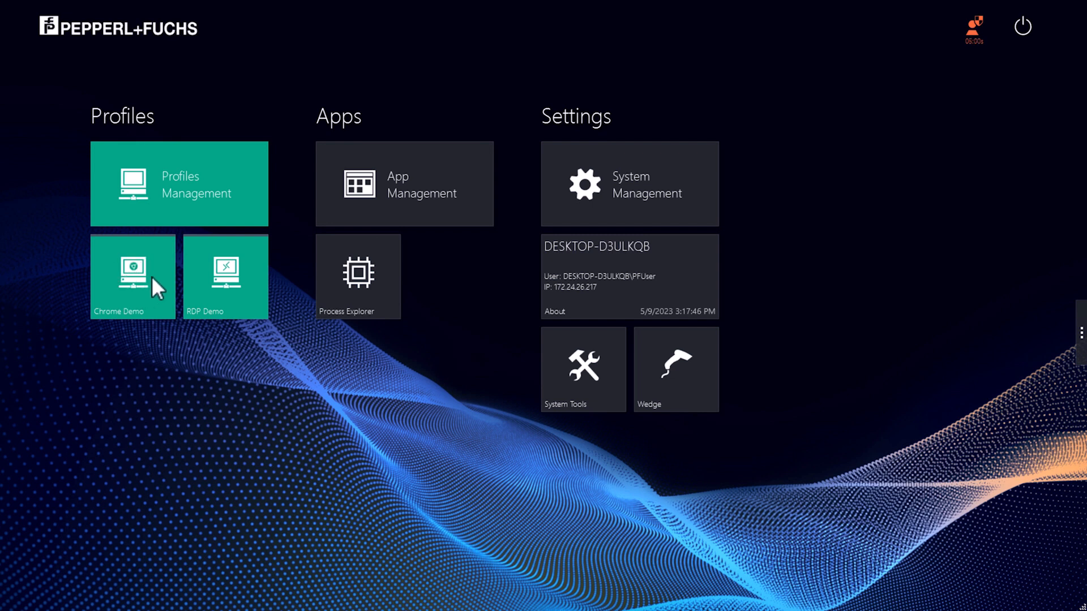
- Launch the Chrome Demo tile, then the RDP Demo tile twice
{"action": "left_click", "coordinate": [132, 278]}
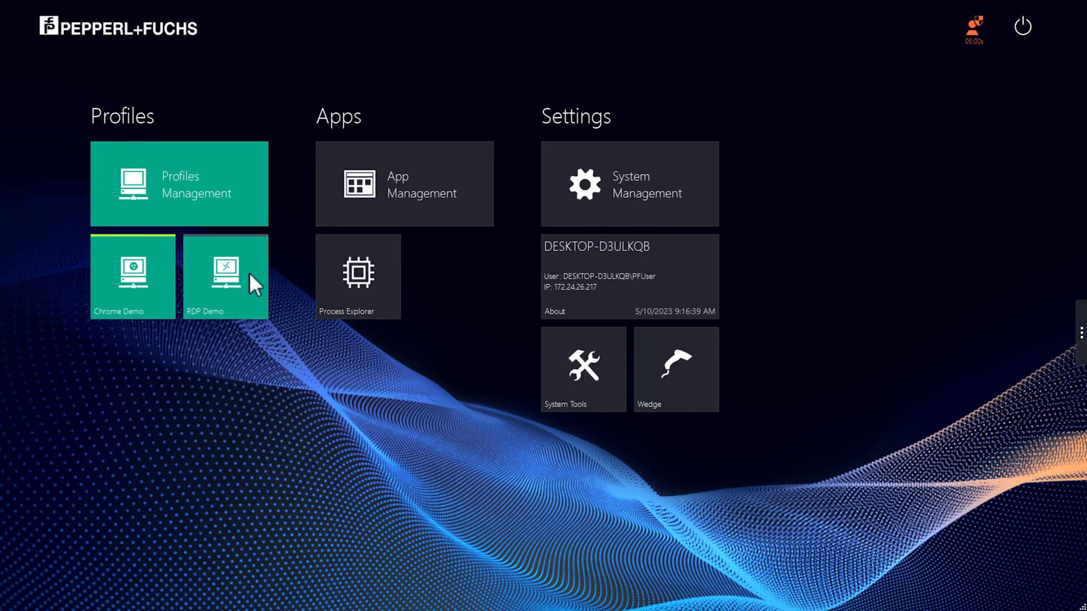
{"action": "left_click", "coordinate": [225, 277]}
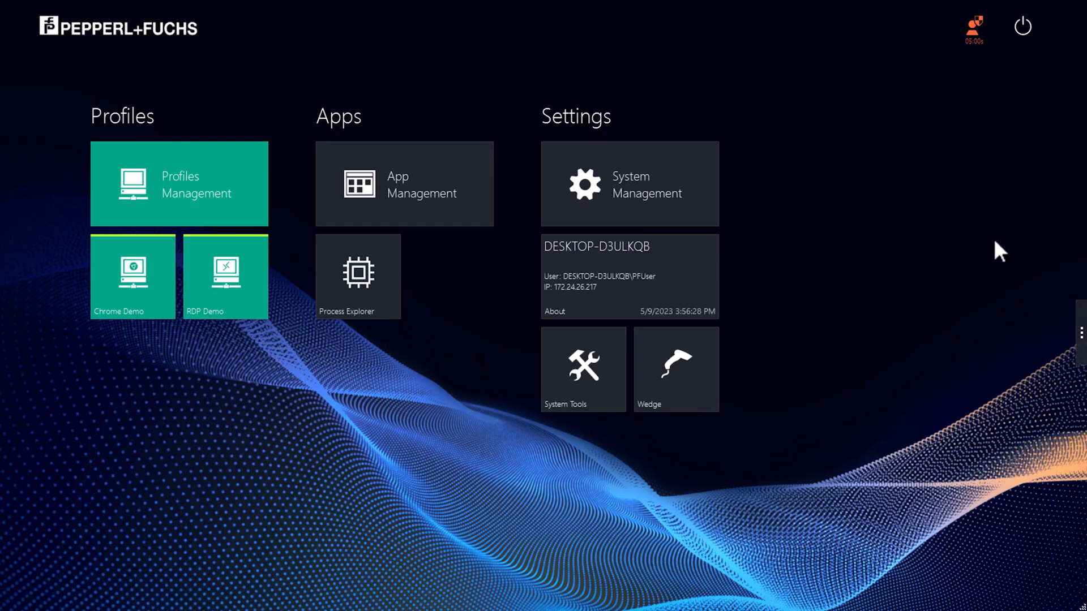
{"action": "mouse_move", "coordinate": [77, 251]}
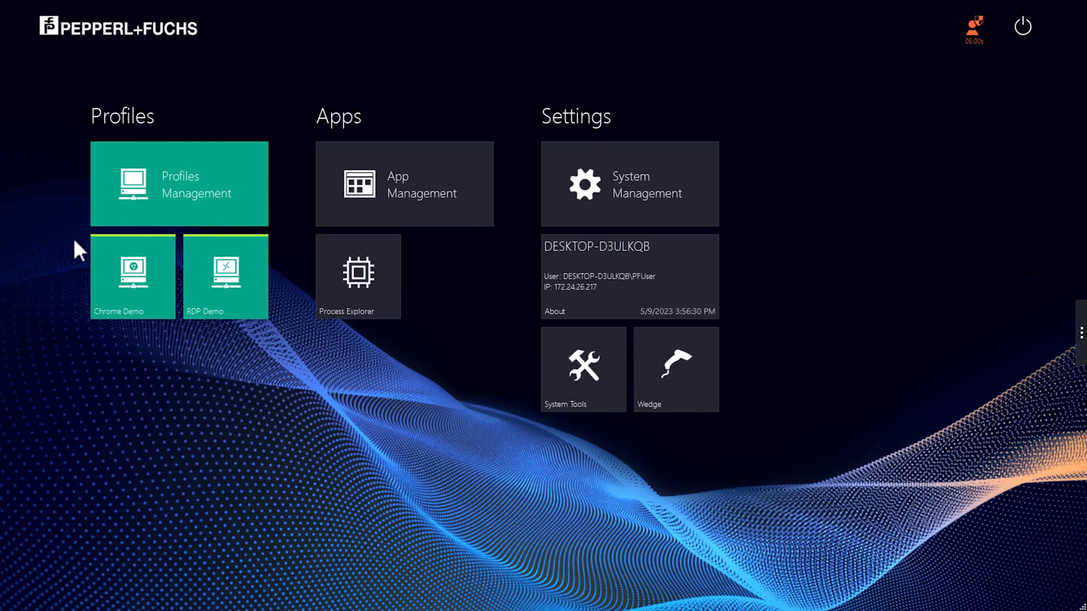
{"action": "mouse_move", "coordinate": [256, 236]}
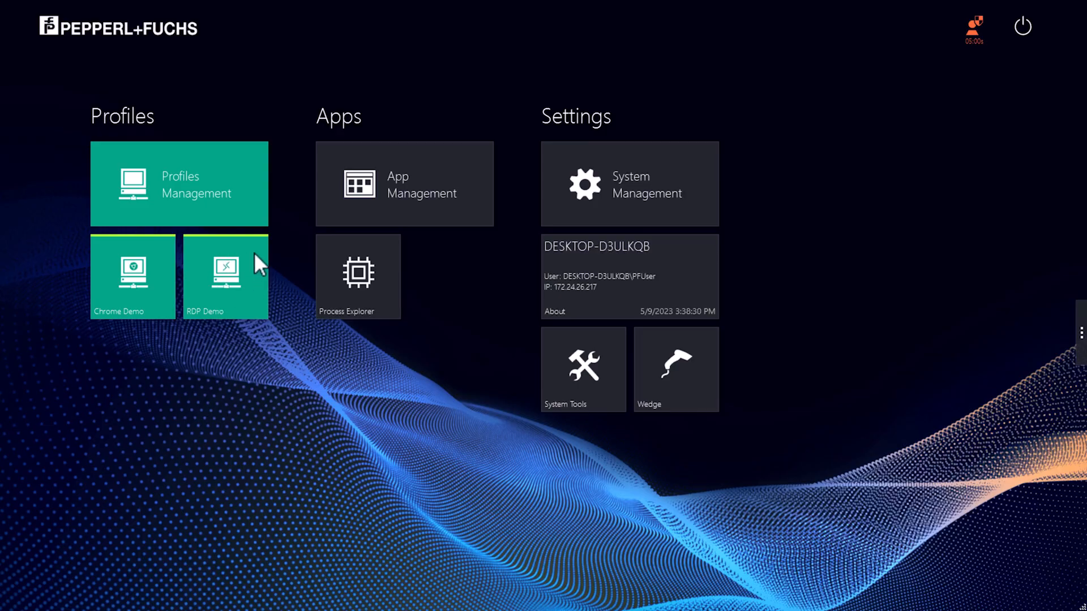
{"action": "left_click", "coordinate": [224, 277]}
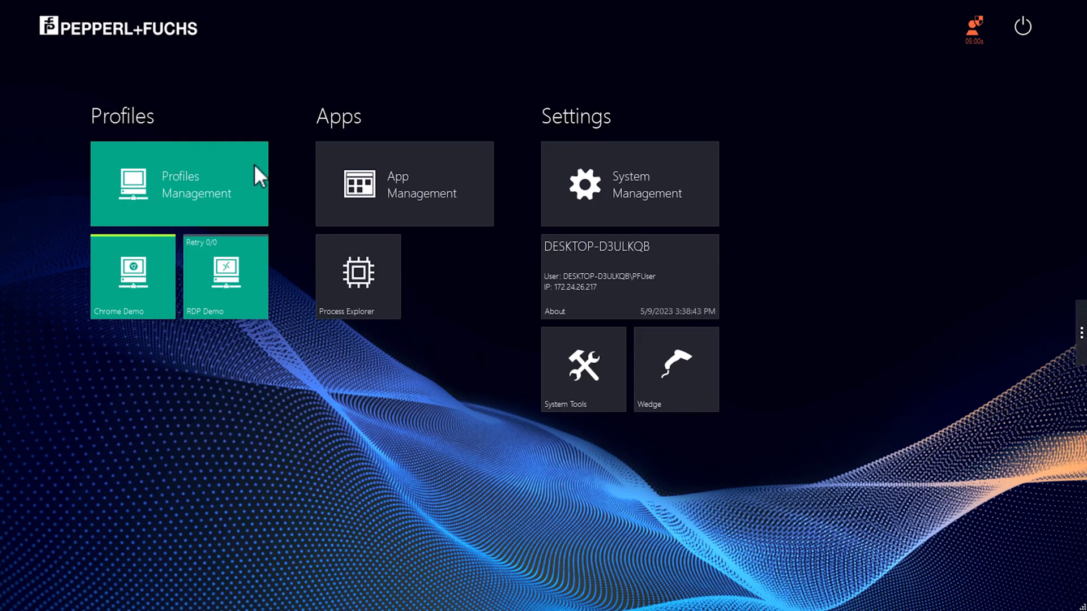
- Mark RDP Demo as the autostart connection in Profiles Management and confirm
{"action": "left_click", "coordinate": [179, 184]}
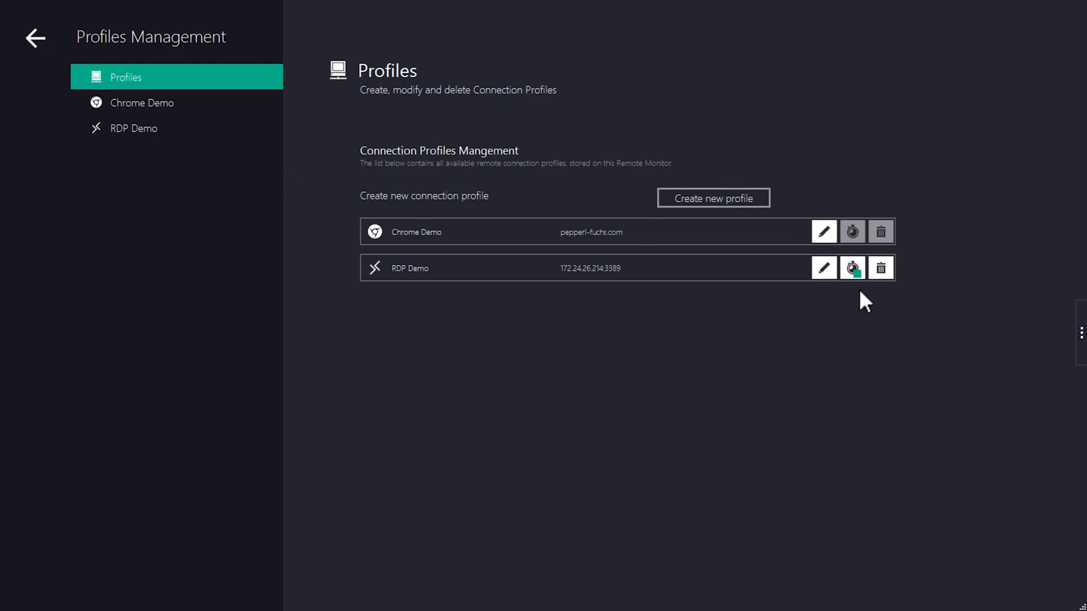
{"action": "left_click", "coordinate": [851, 268]}
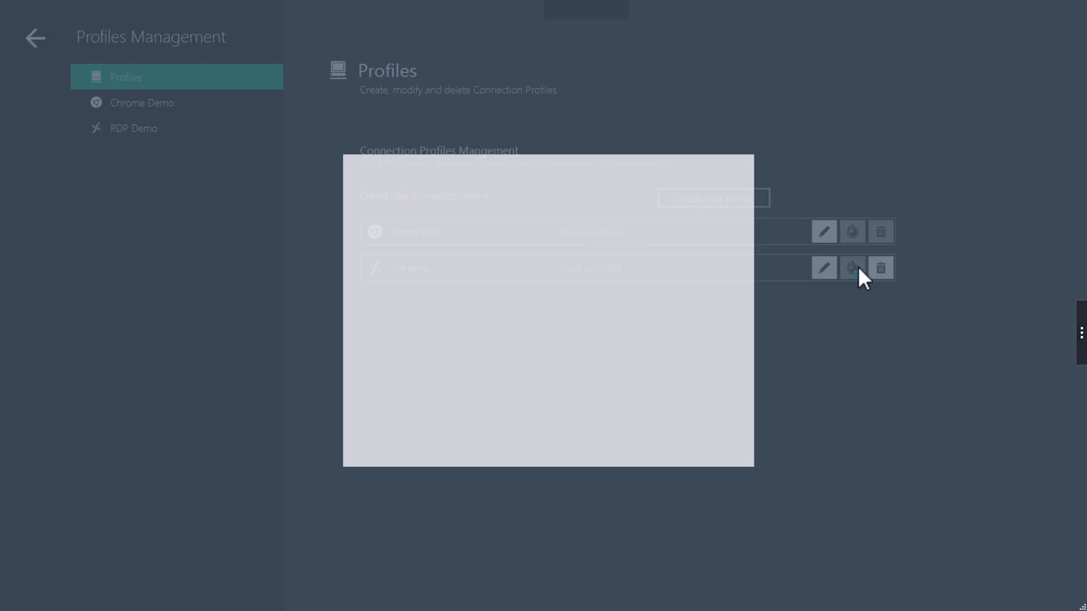
{"action": "left_click", "coordinate": [852, 268]}
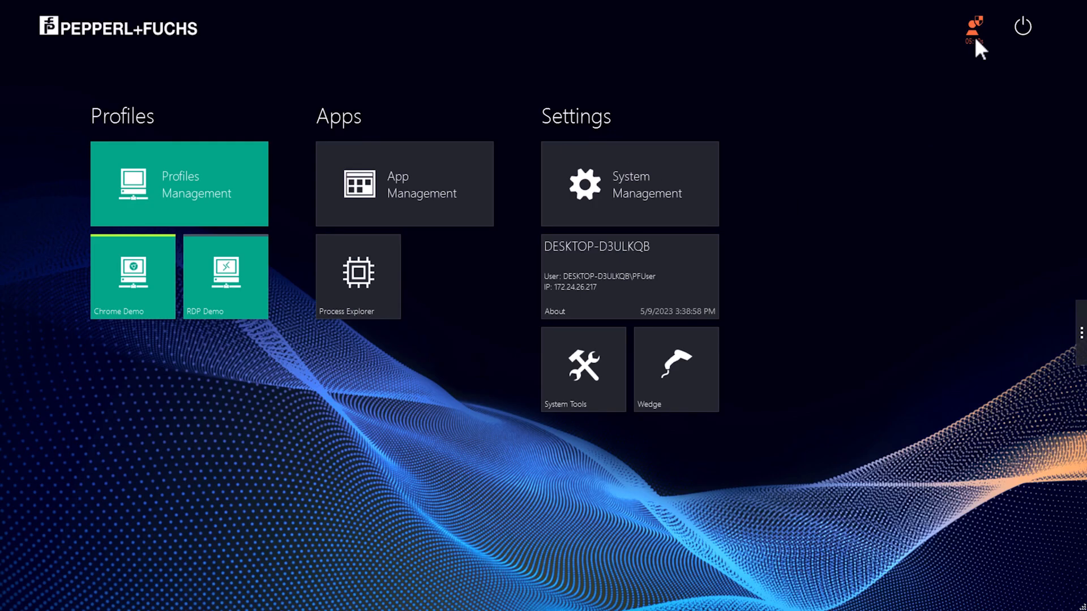
- Log out of admin mode, triggering RDP Demo's automatic connection
{"action": "left_click", "coordinate": [224, 277]}
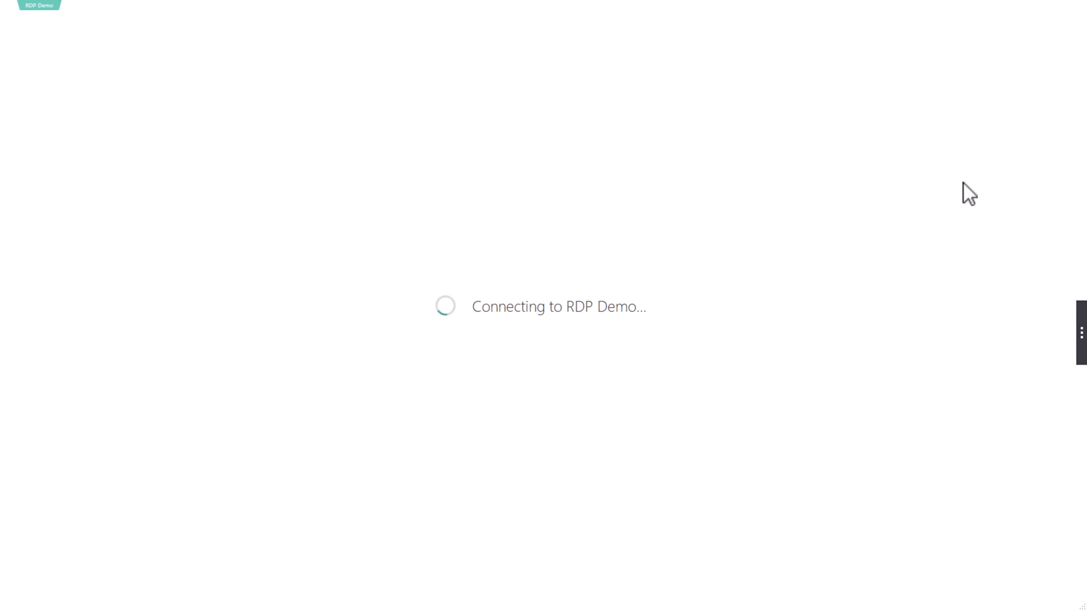